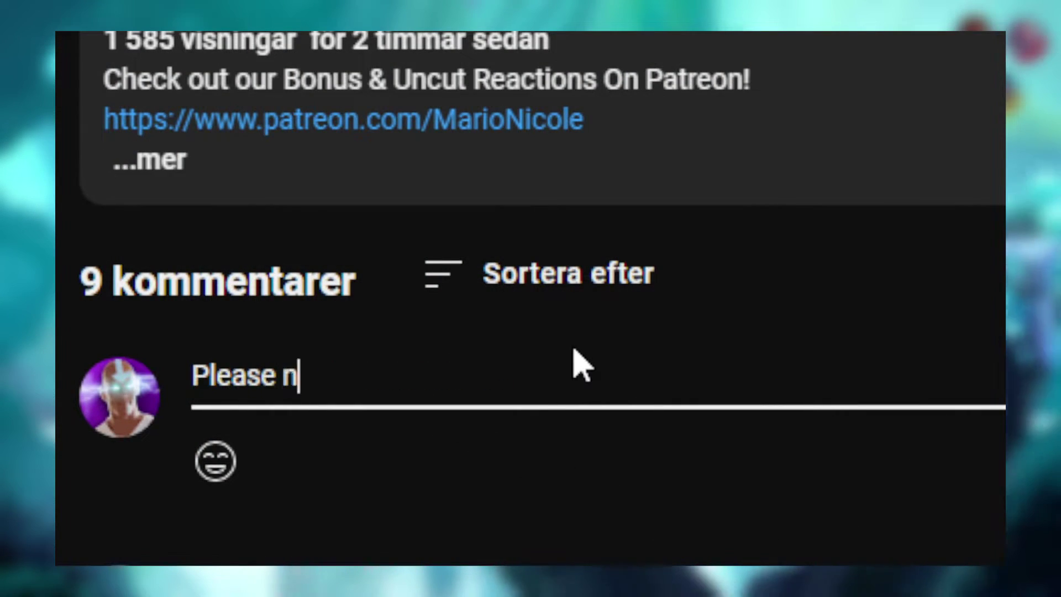
Finish the YouTube comment 'Please notice me 🐳' under the video
text(otice me 🐳)
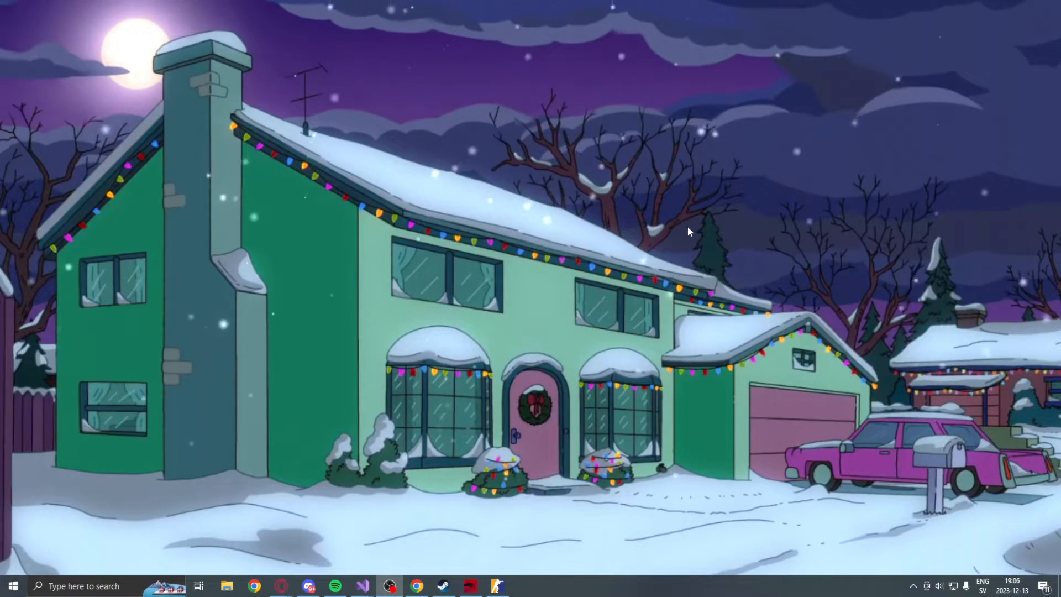
mouse_move(369, 577)
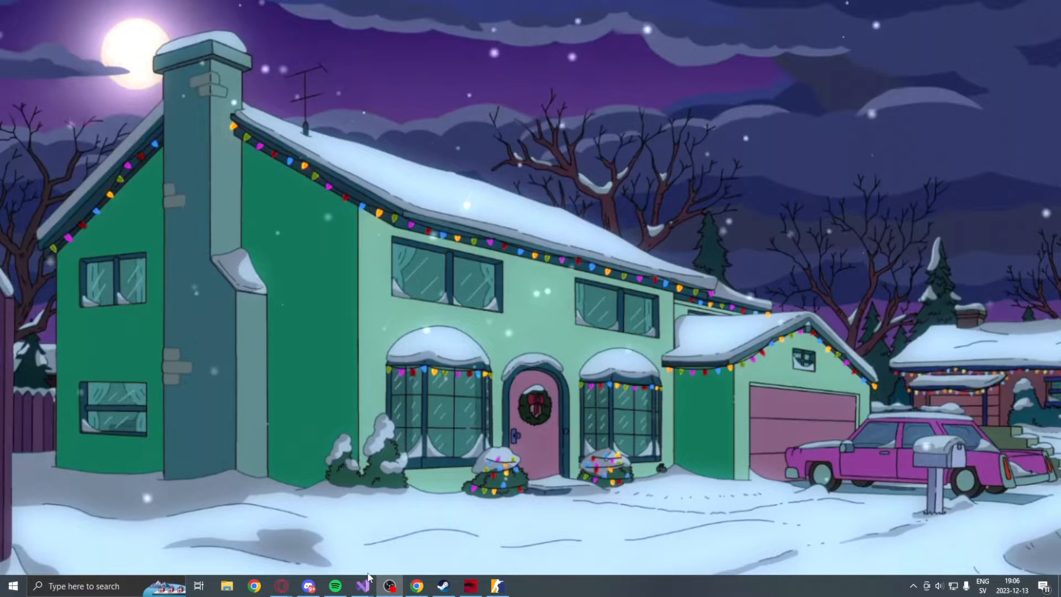
Bring Visual Studio back up and review Program.cs from the using Swed64 line
click(362, 586)
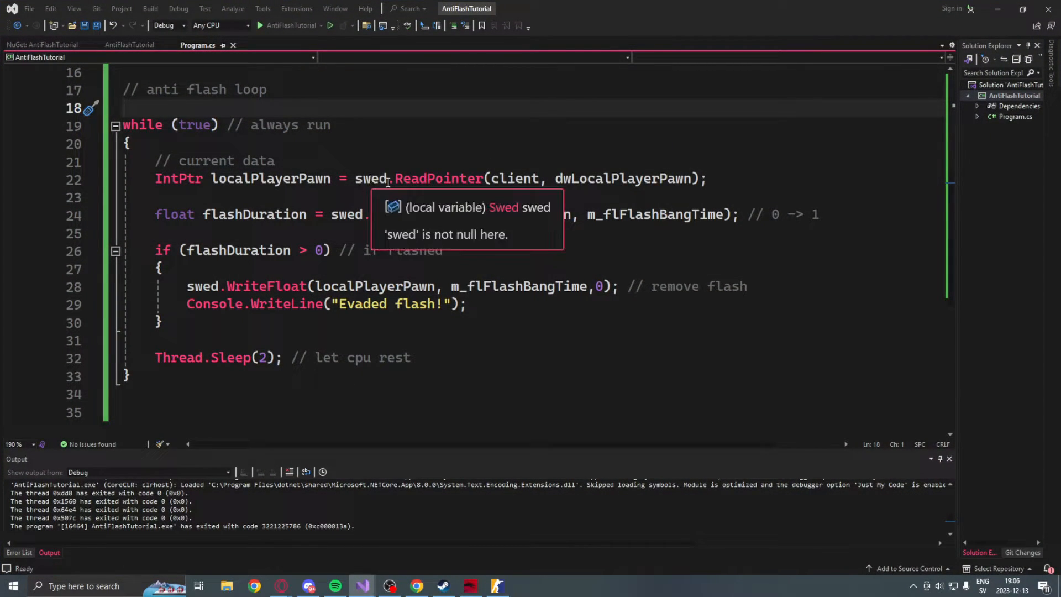
scroll(up, 3)
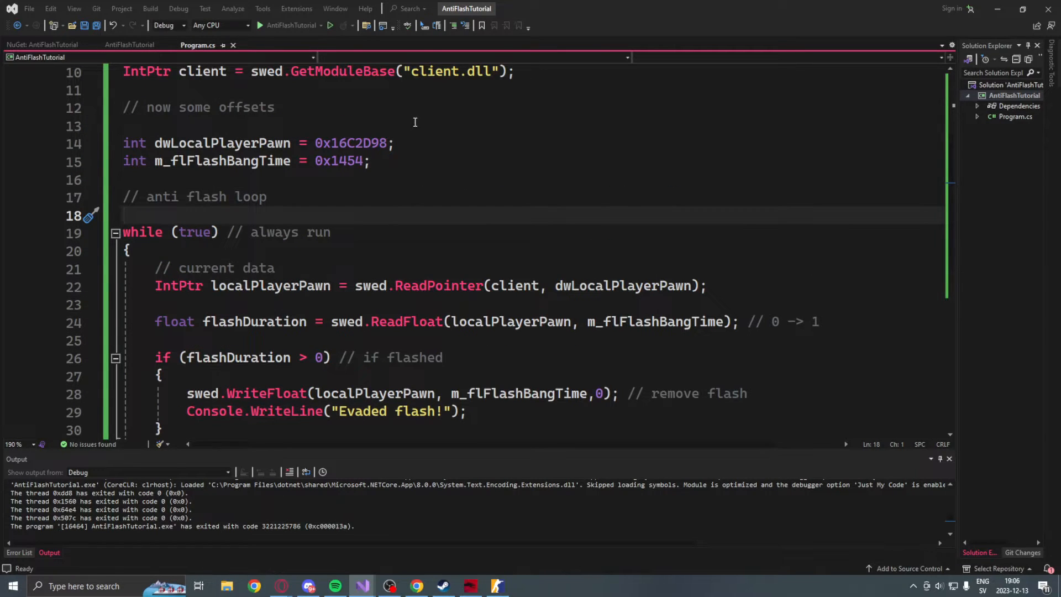
scroll(up, 3)
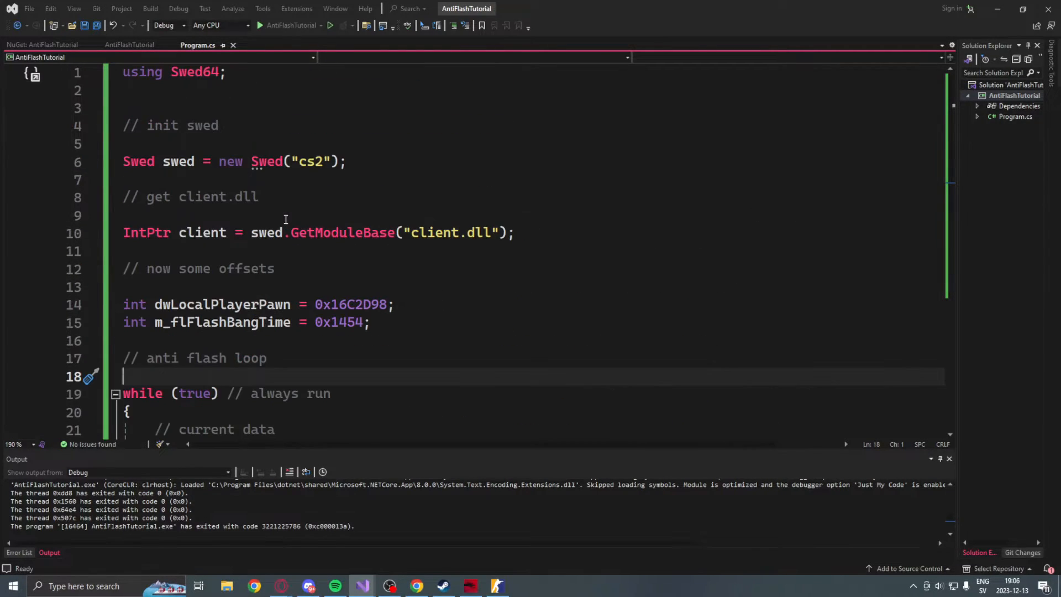
click(287, 107)
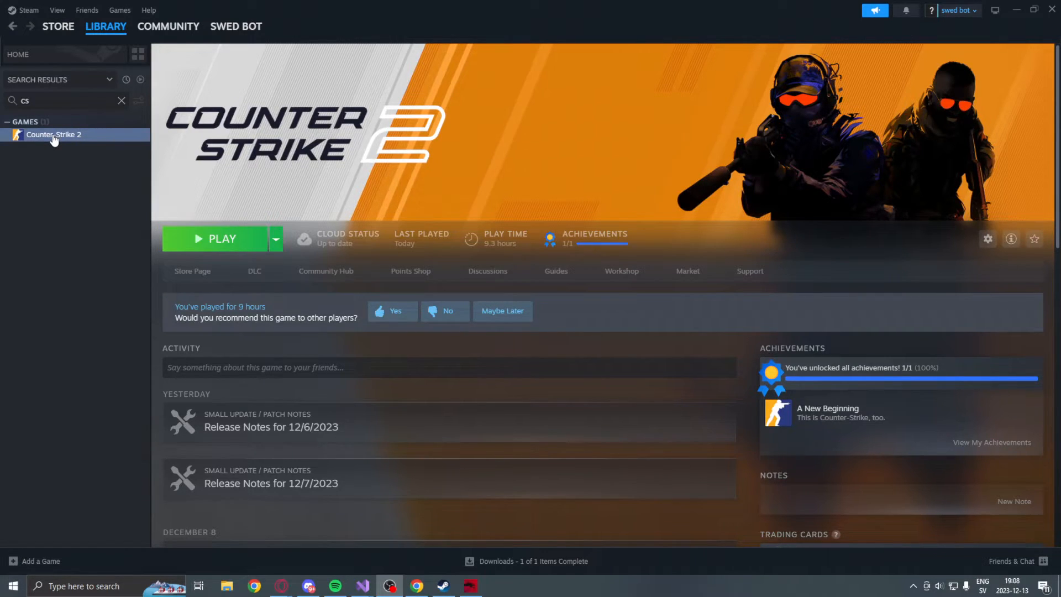
Show Counter-Strike 2's Properties in Steam with '-insecure' in Launch Options
right_click(53, 134)
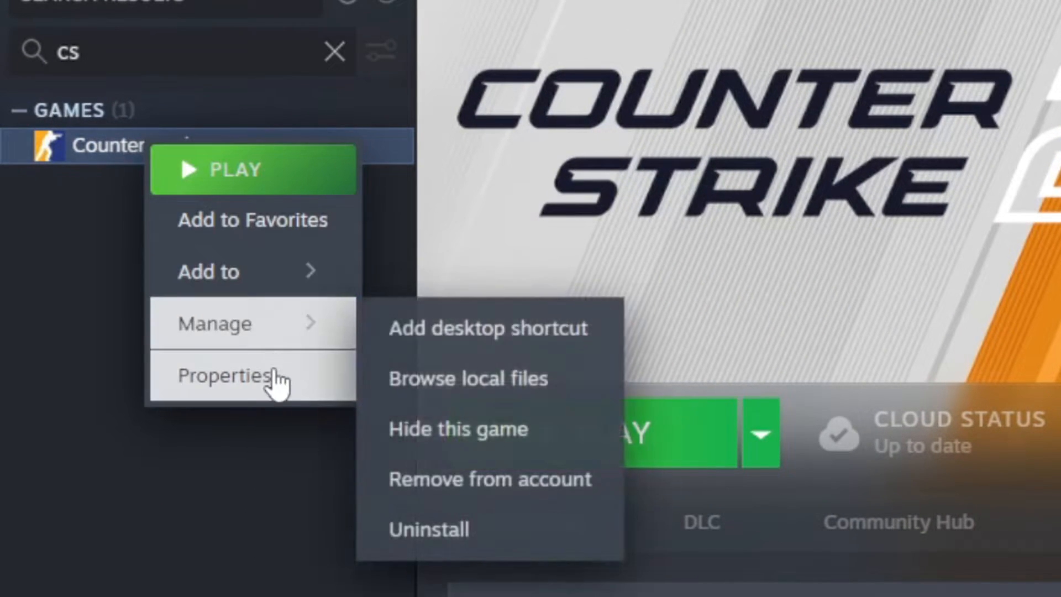
click(229, 376)
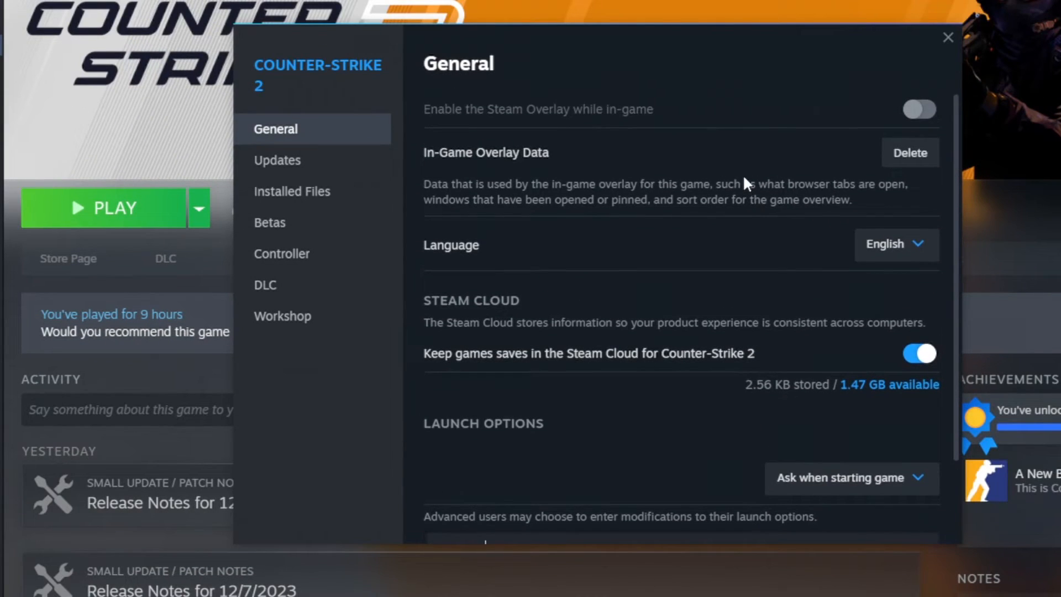
scroll(down, 3)
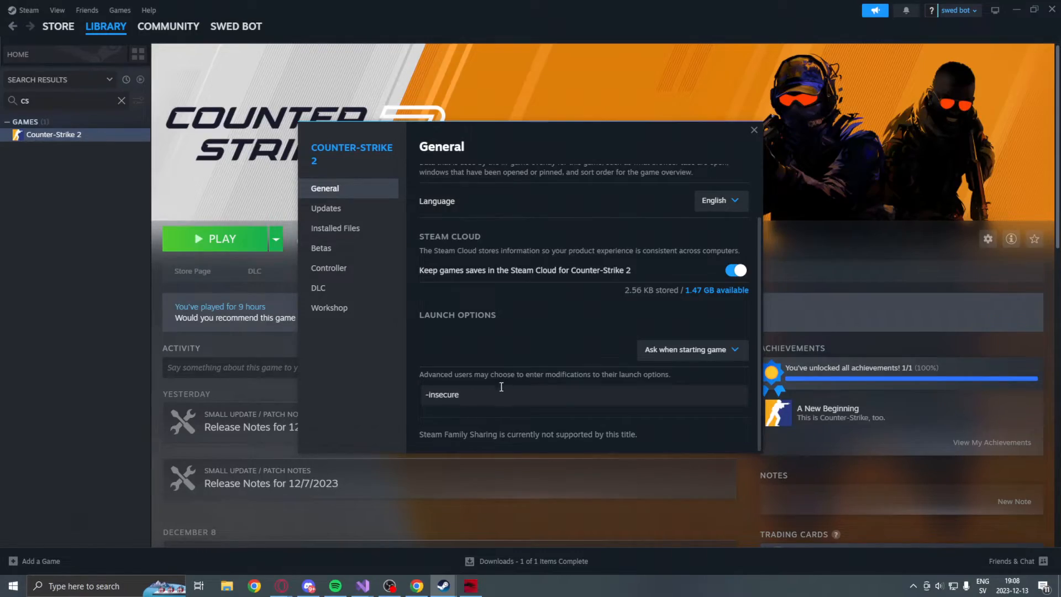
click(221, 239)
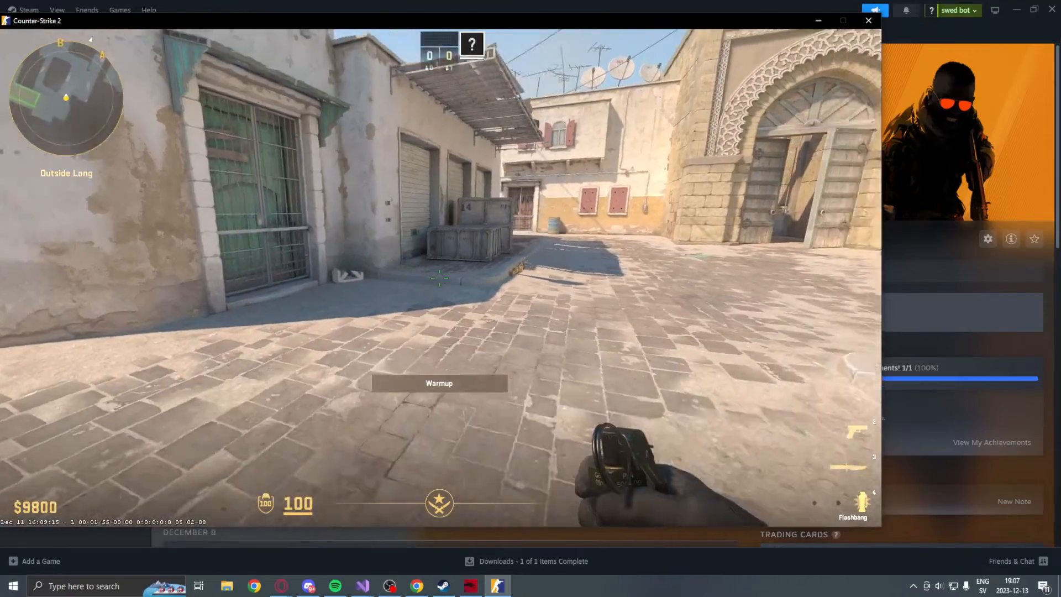
mouse_move(439, 277)
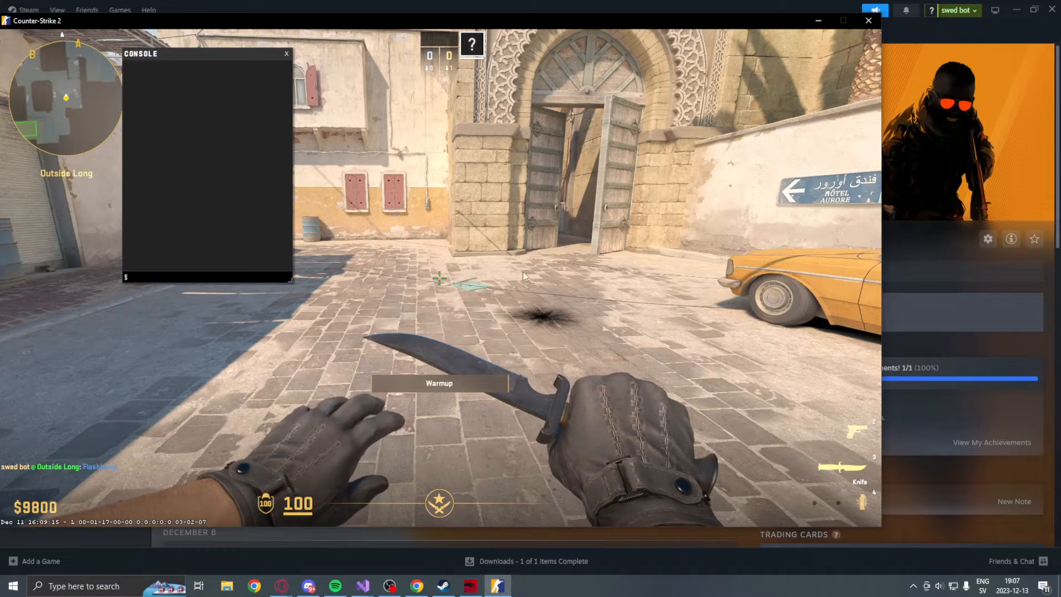
mouse_move(362, 585)
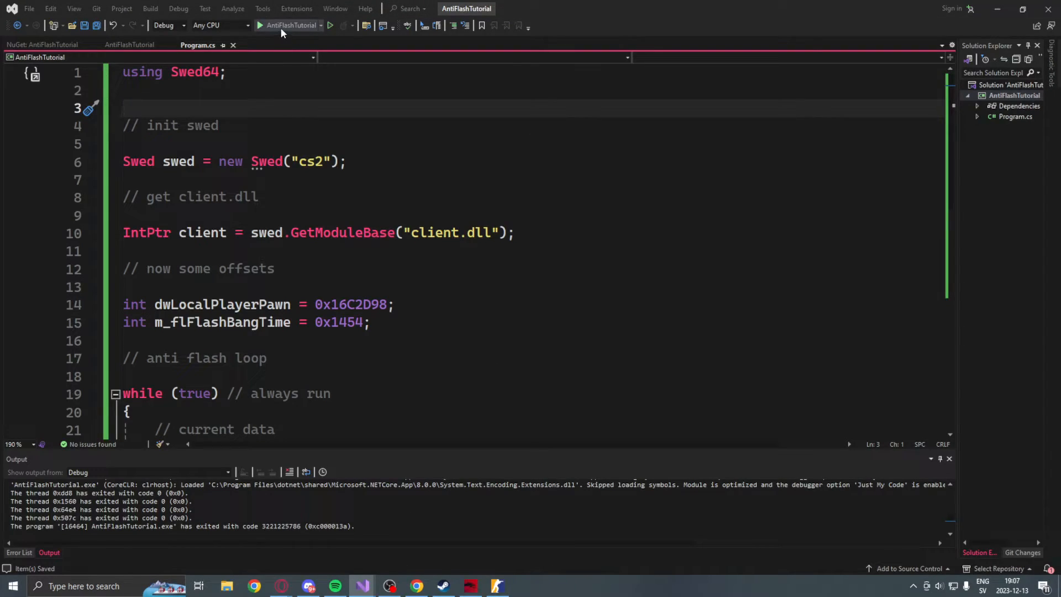
Start the AntiFlashTutorial program from Visual Studio against the running game
click(259, 25)
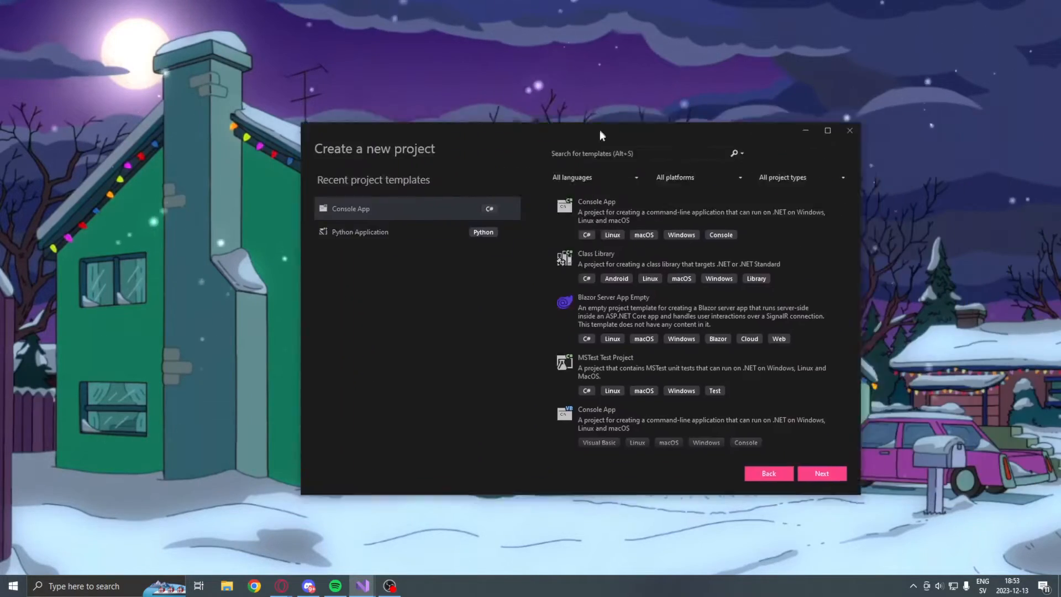
Create a C# Console App project named AntiFlashTutorial
click(821, 473)
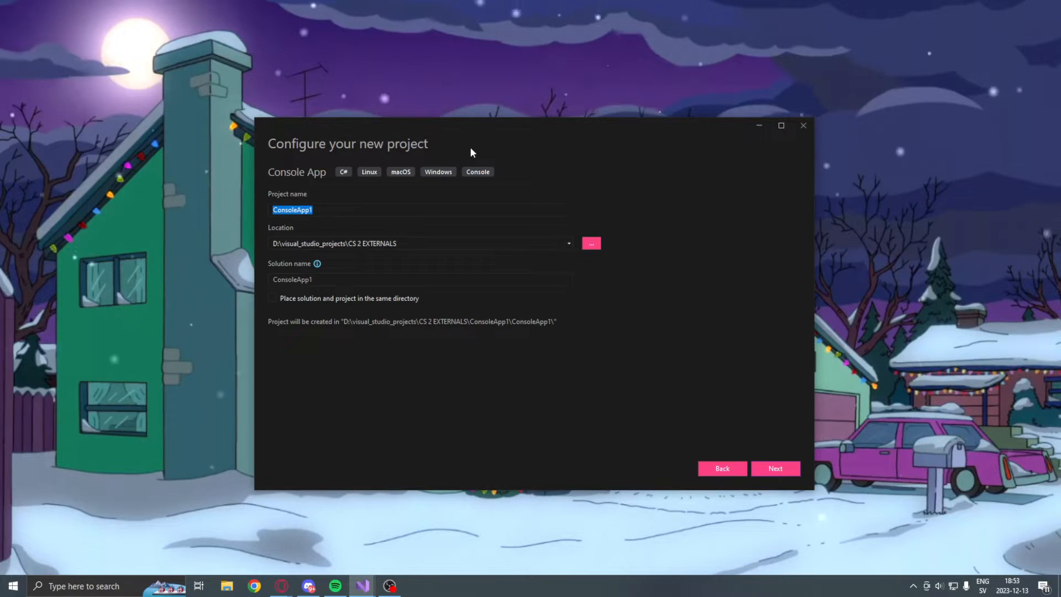
text(AntiFlashTutorial)
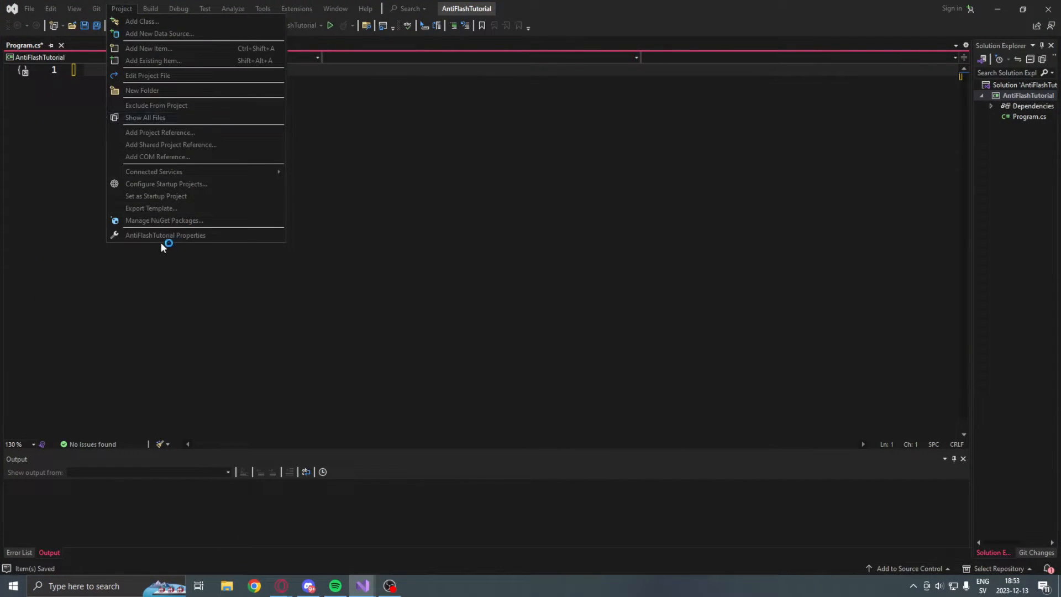
Set the project's Build platform target to x64 and return to Program.cs
click(164, 234)
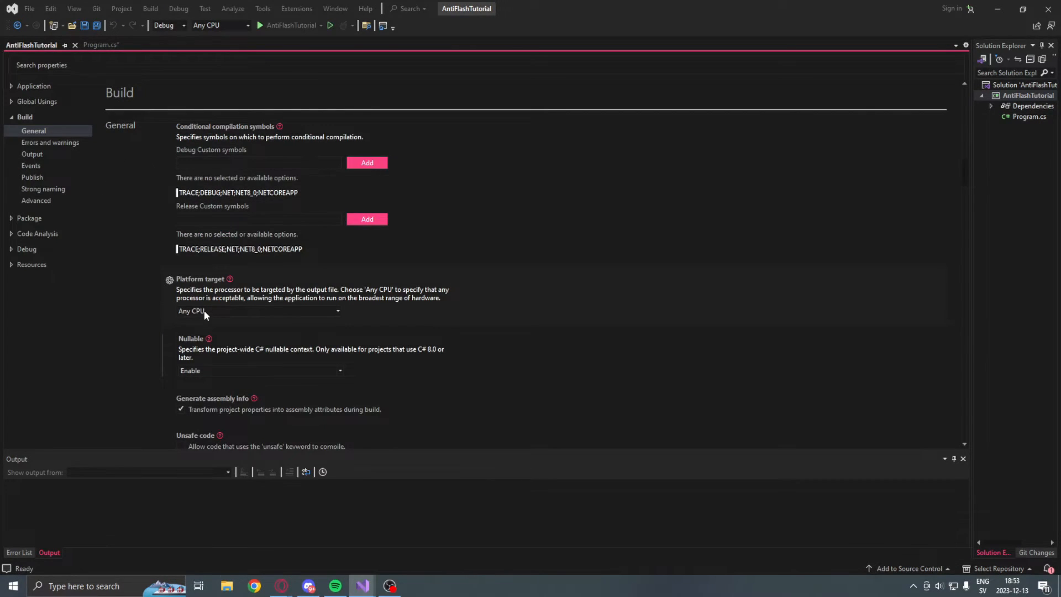
click(261, 311)
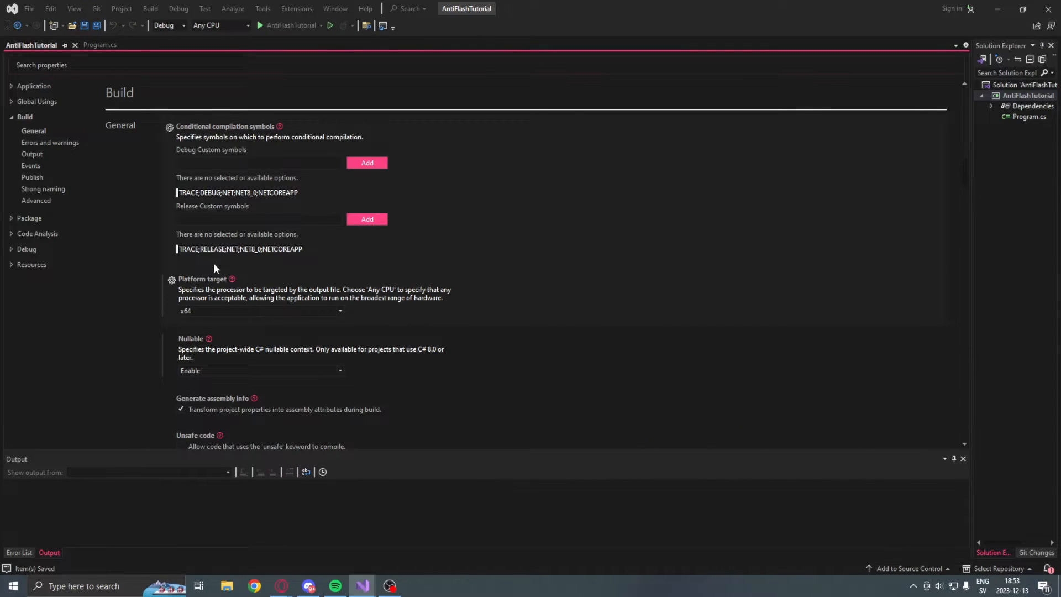
click(100, 44)
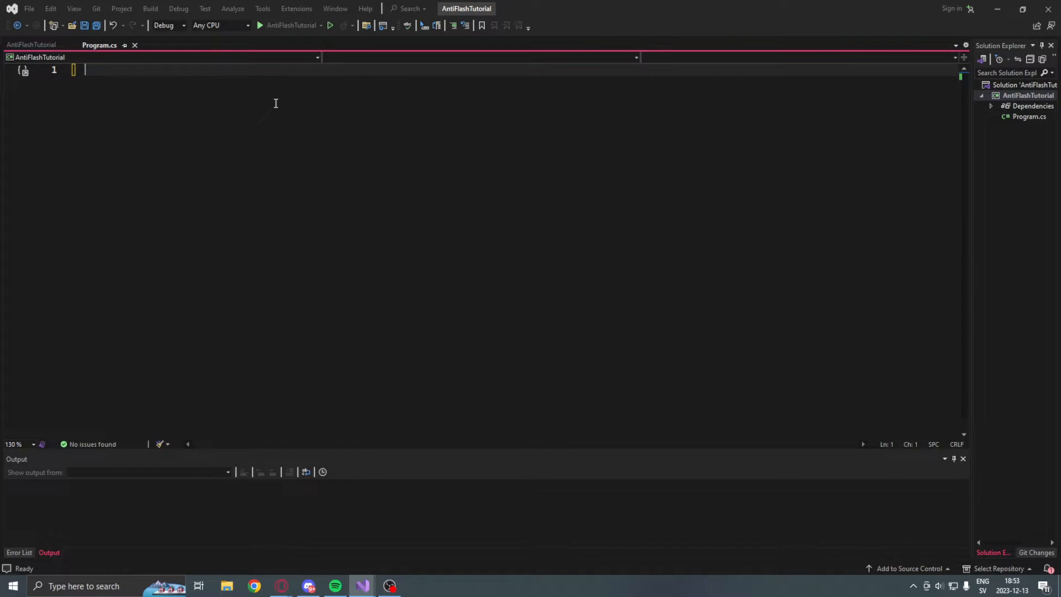
click(150, 7)
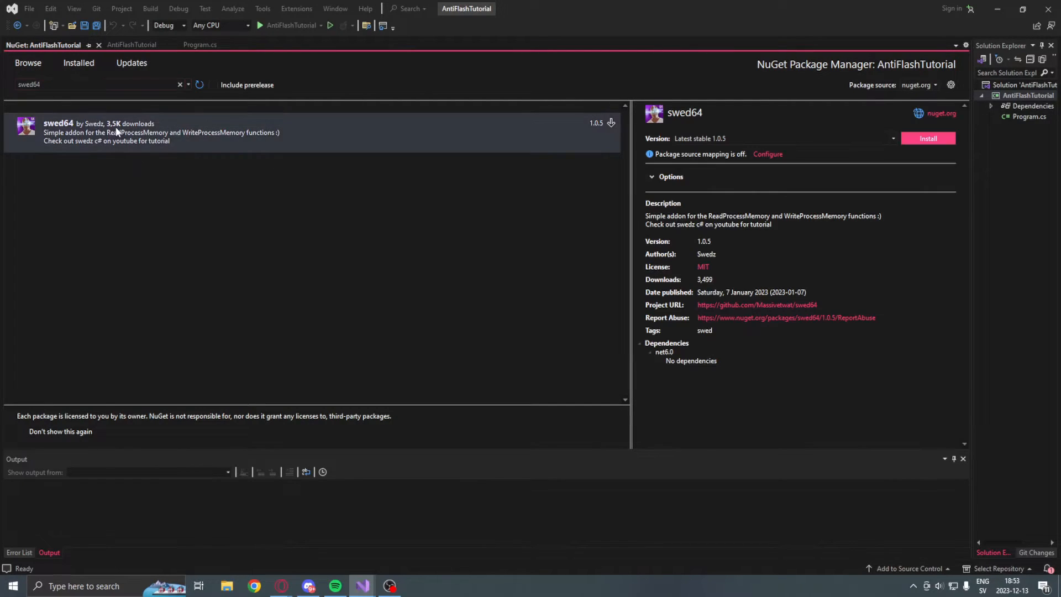
mouse_move(461, 338)
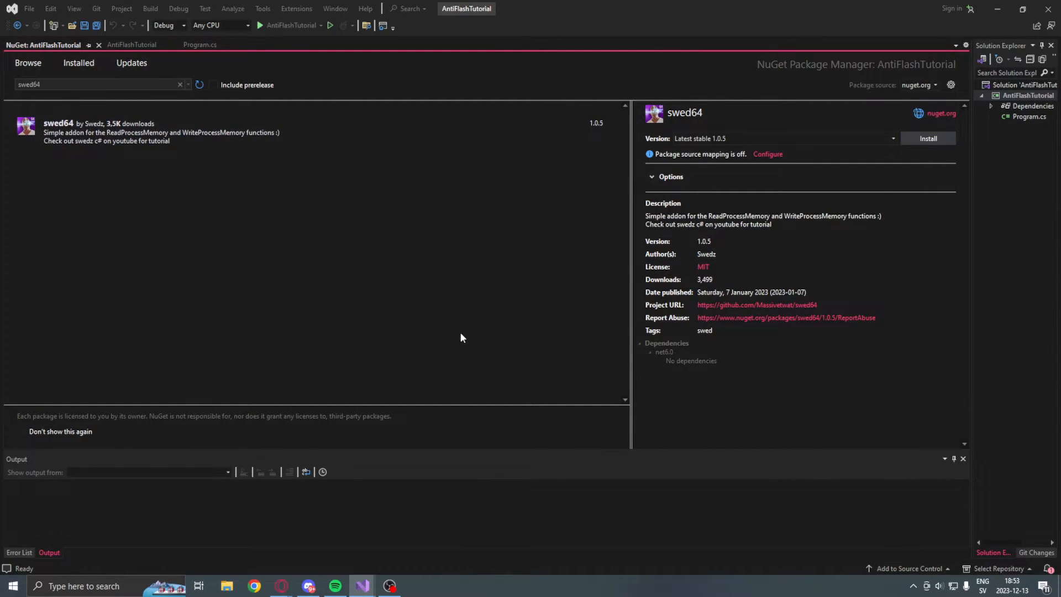
Install the swed64 1.0.5 NuGet package, accepting its MIT license
click(927, 138)
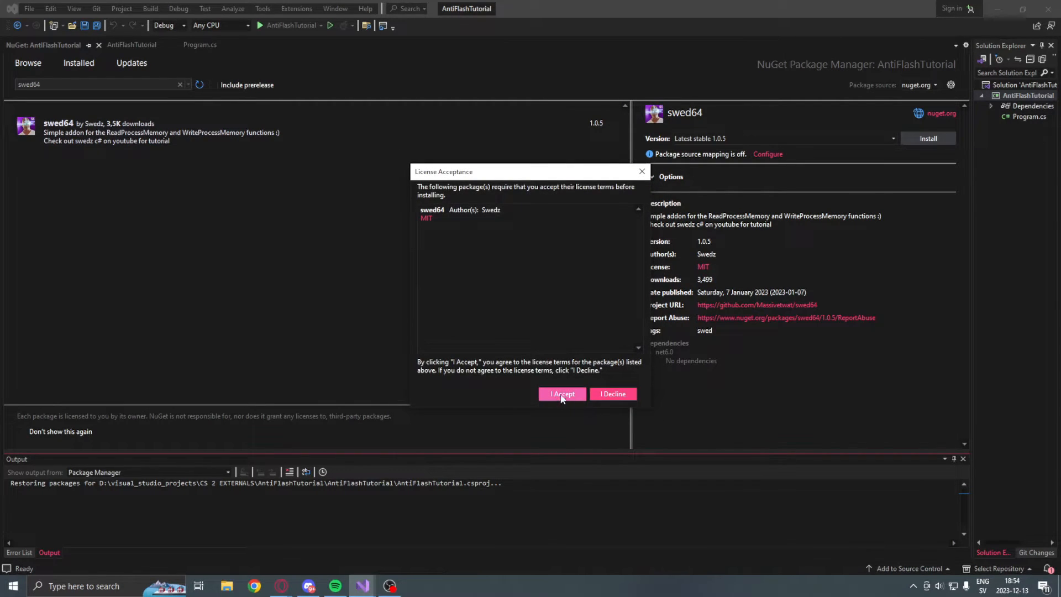
click(561, 394)
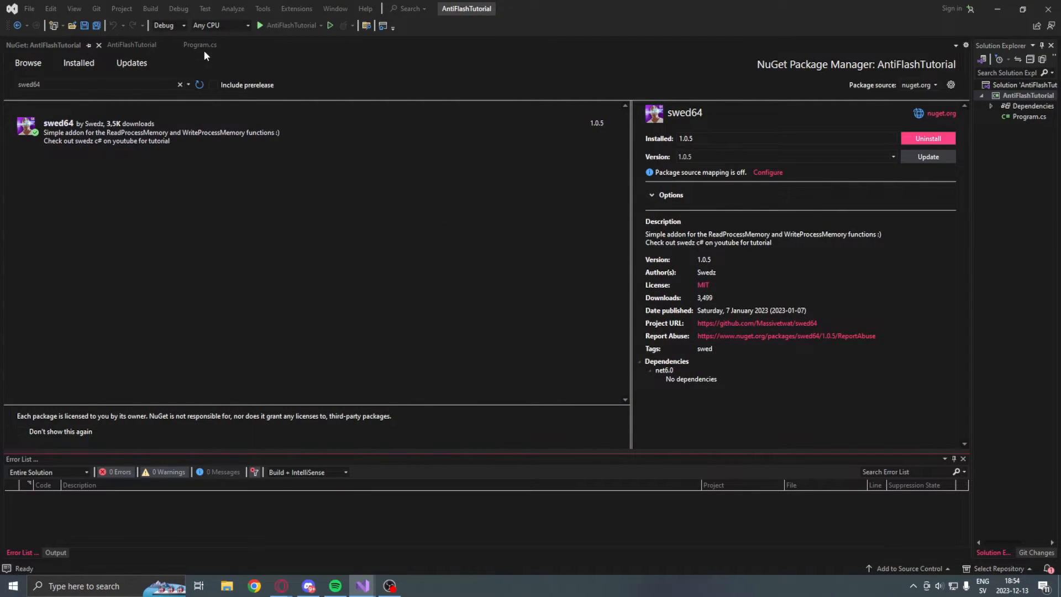
Add 'using Swed64;' and create 'Swed swed = new Swed("cs2");' in Program.cs
click(199, 44)
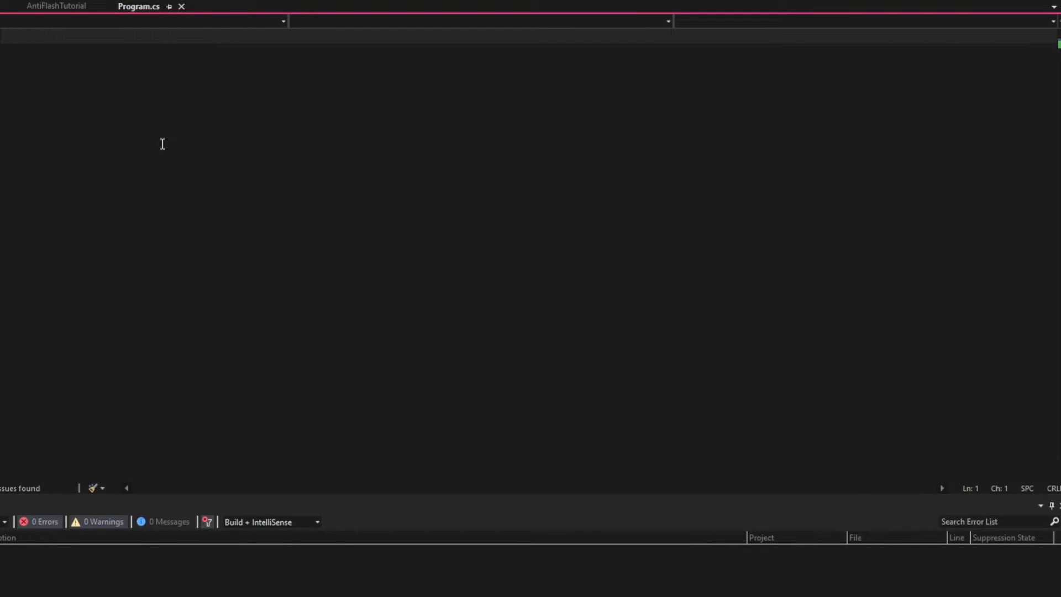
text(using Swed64;)
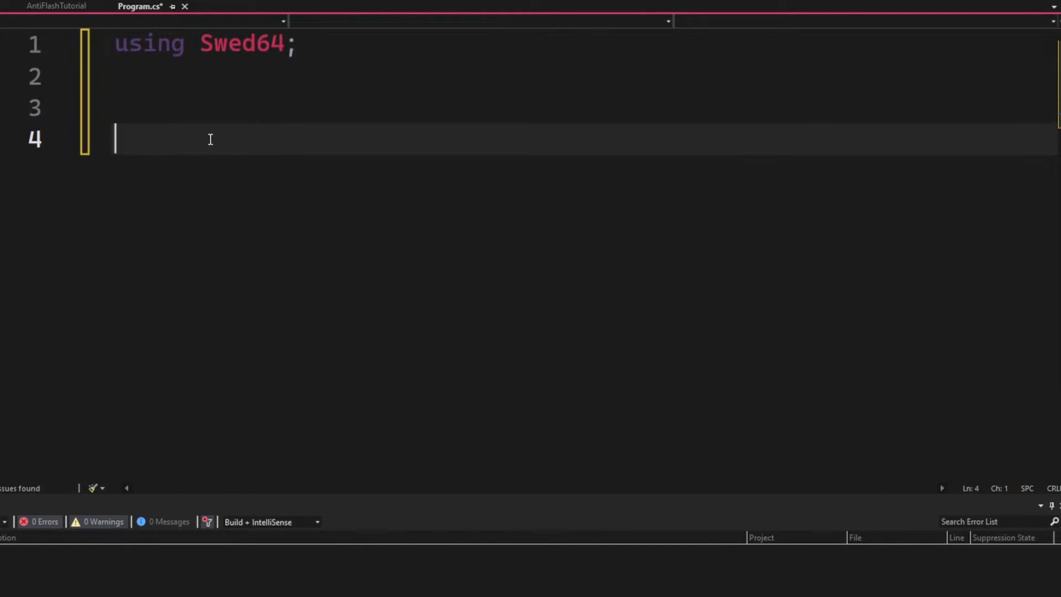
key(ctrl+s)
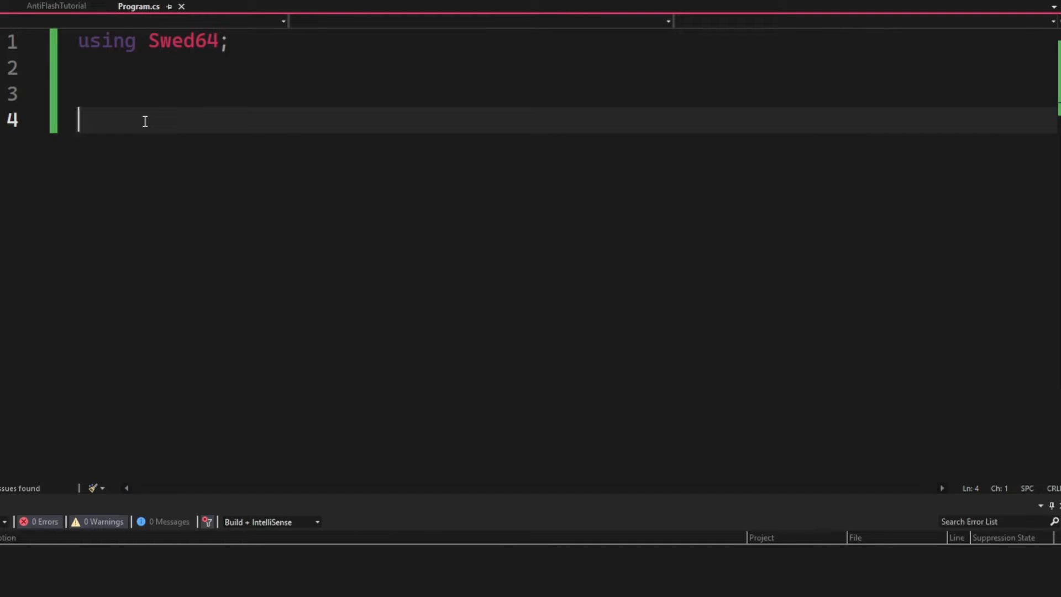
text(// init swed)
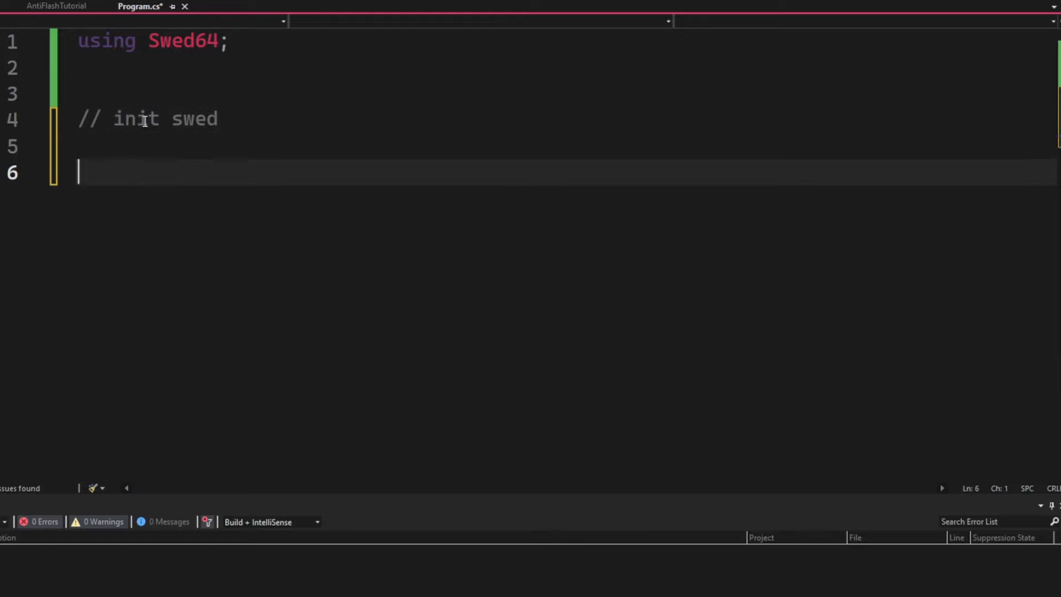
text(Swed swed = n)
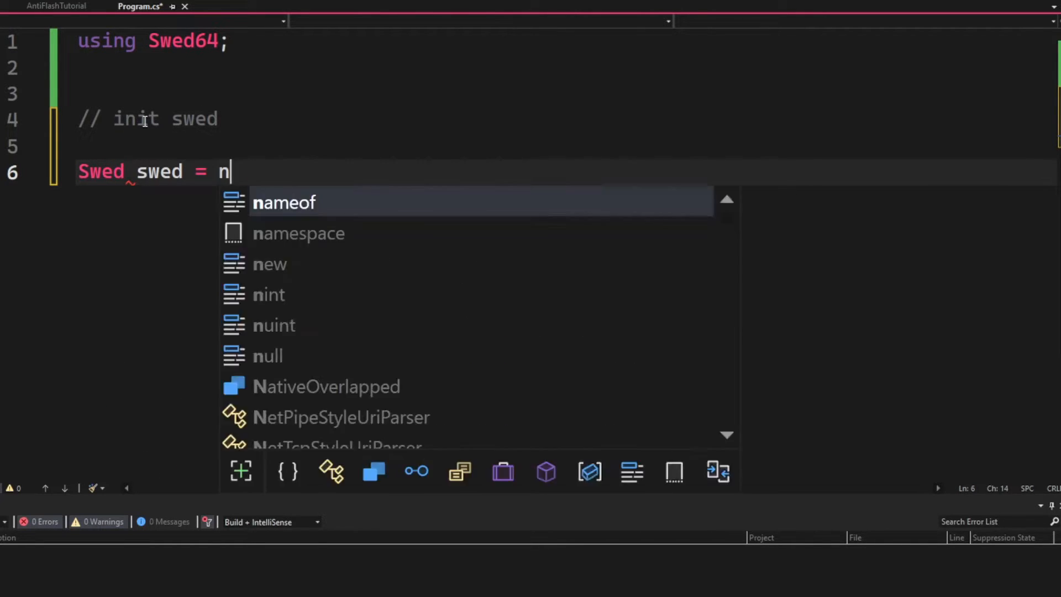
text(ew Swed("cs2"))
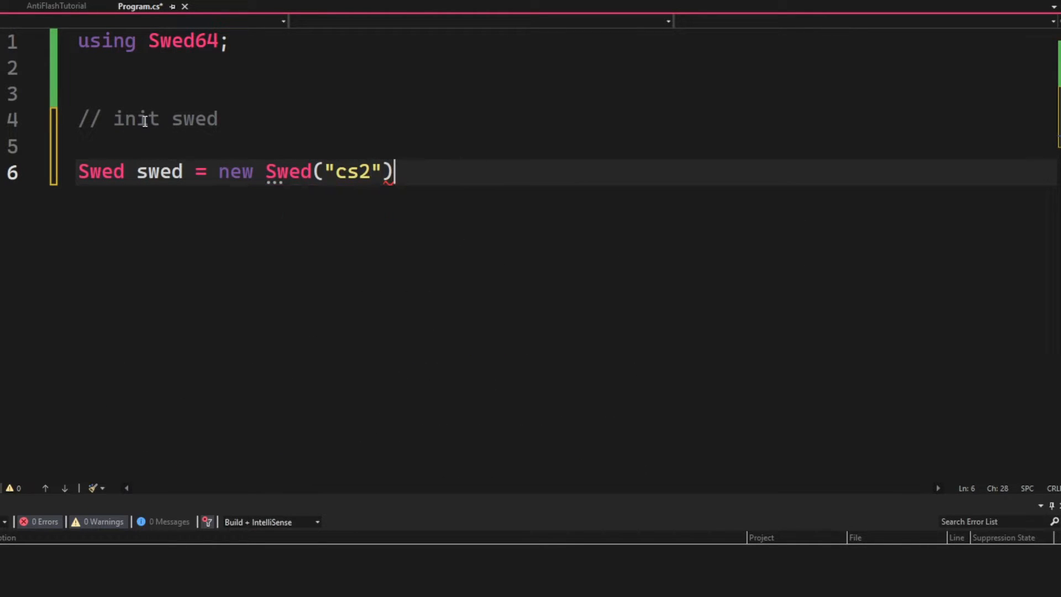
text(;)
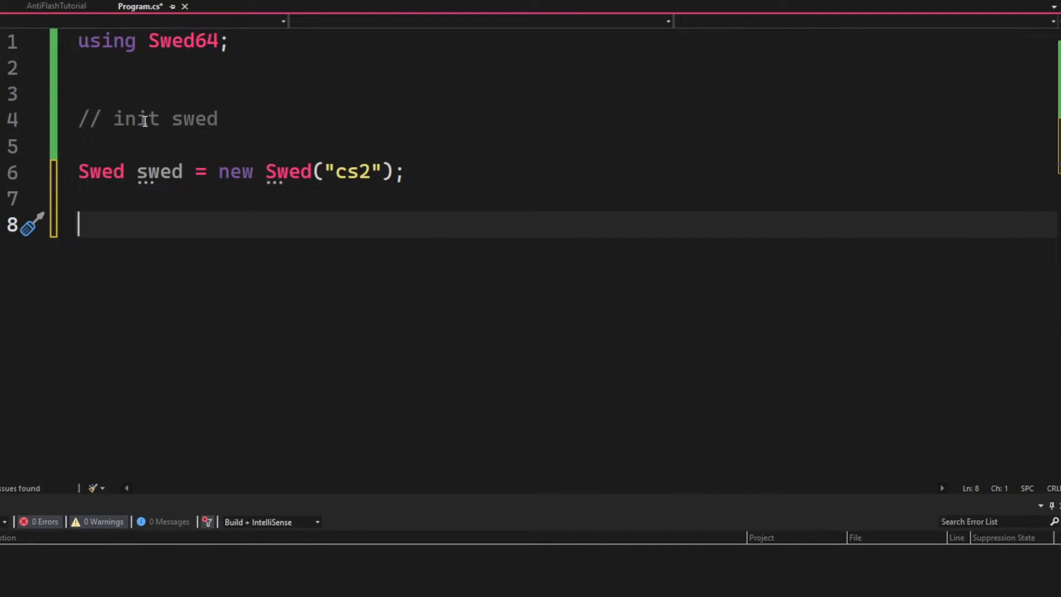
Store 'IntPtr client = swed.GetModuleBase("client.dll");' followed by an offsets comment
text(//)
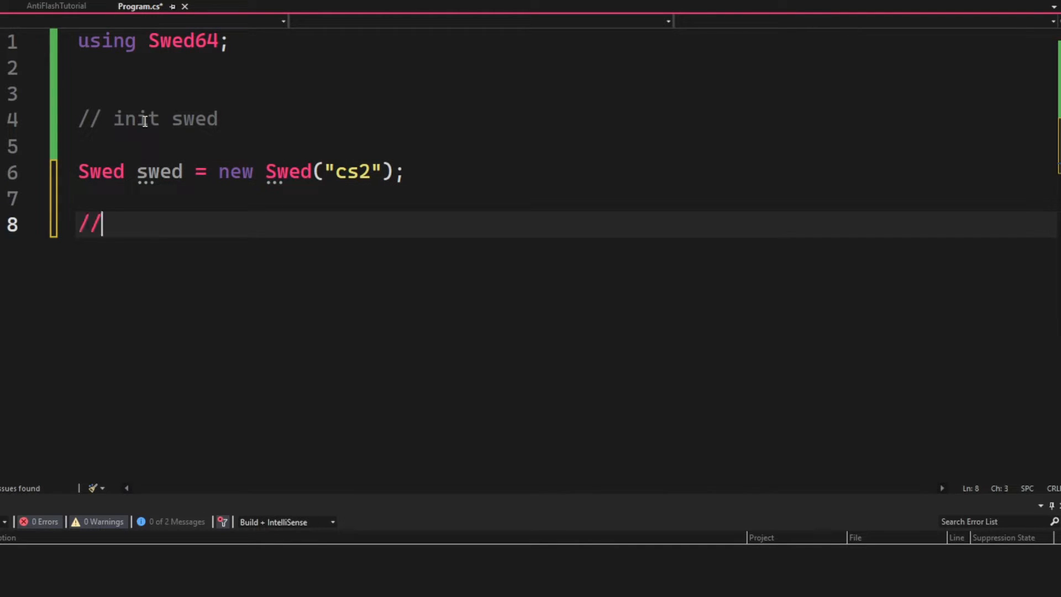
text(get clie)
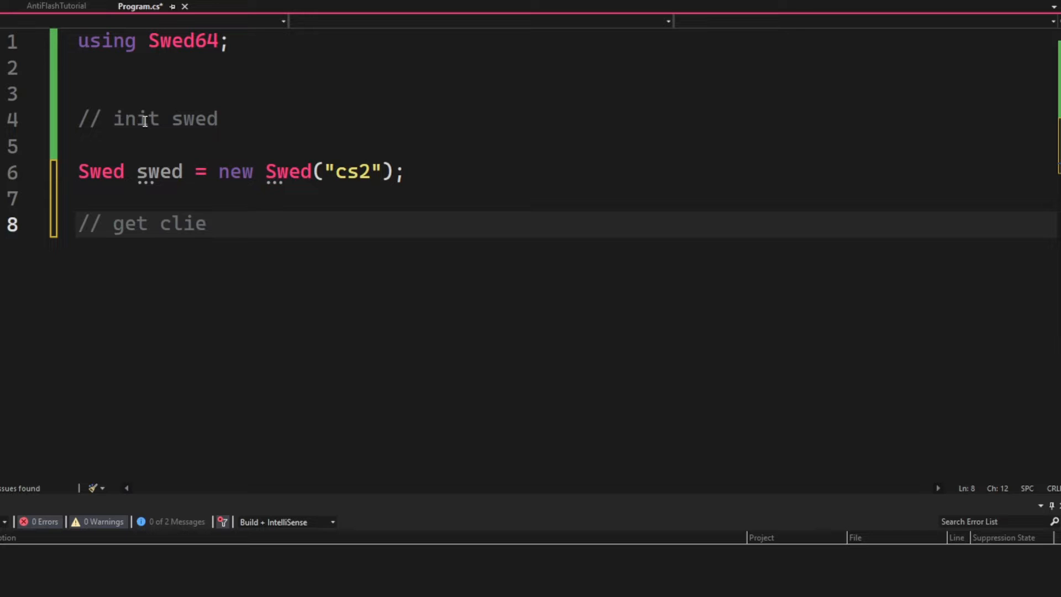
text(nt.dll)
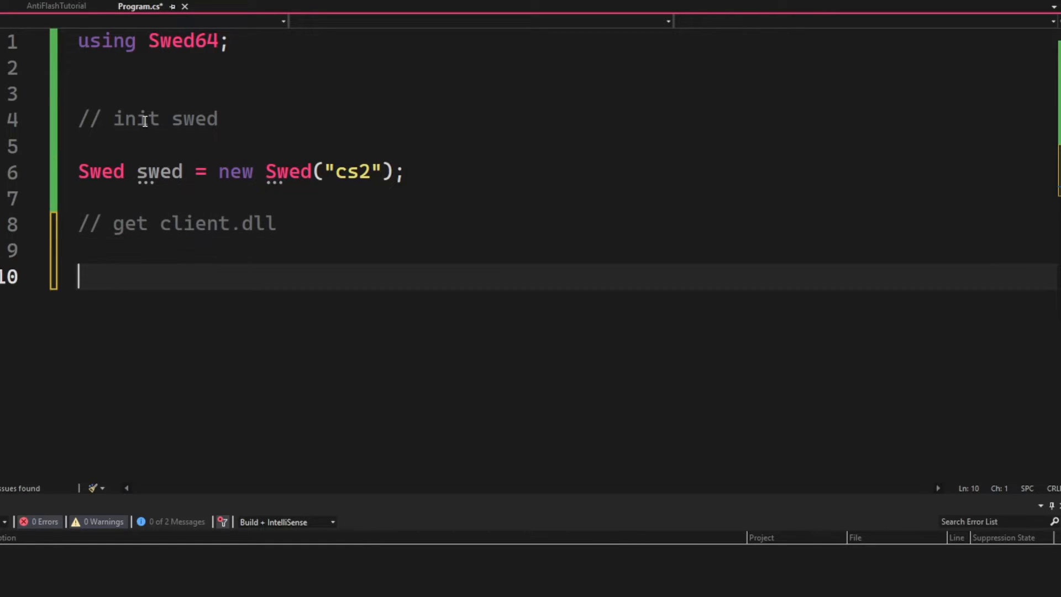
text(IntPtr client)
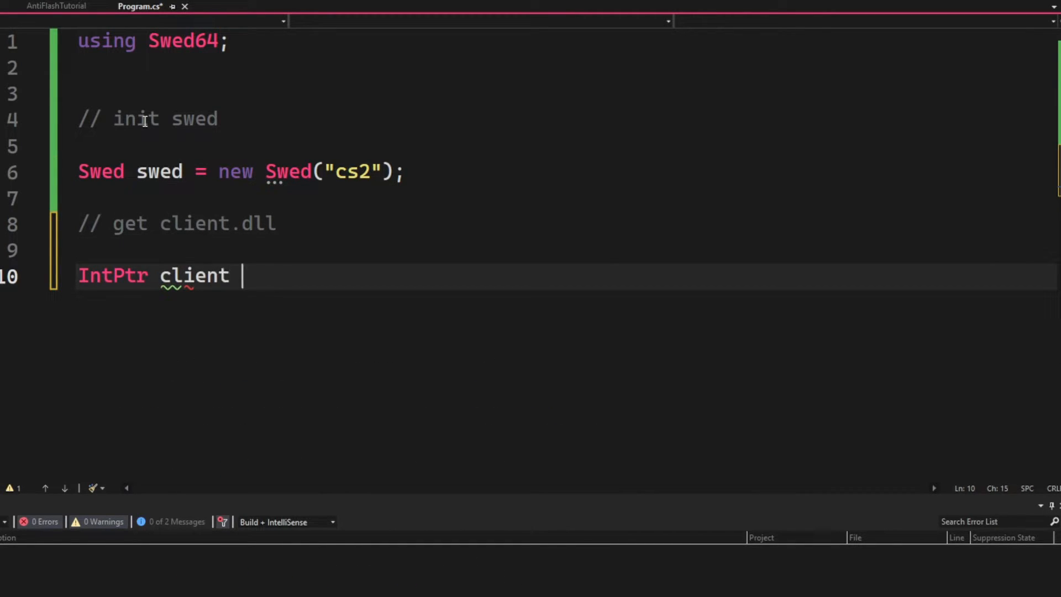
text(= swed.GetModuleBase)
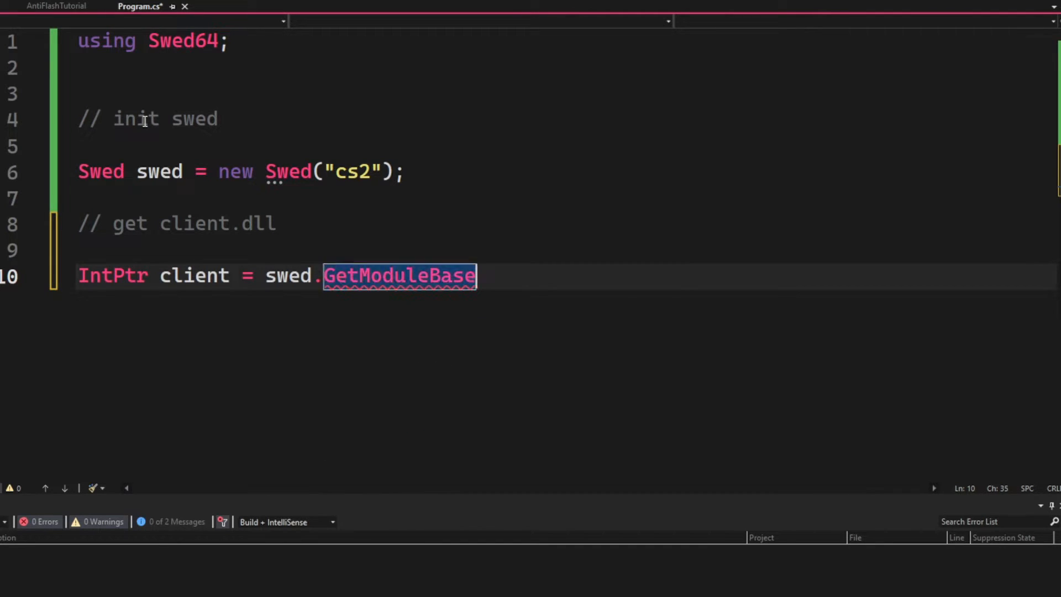
text(("client.dll");)
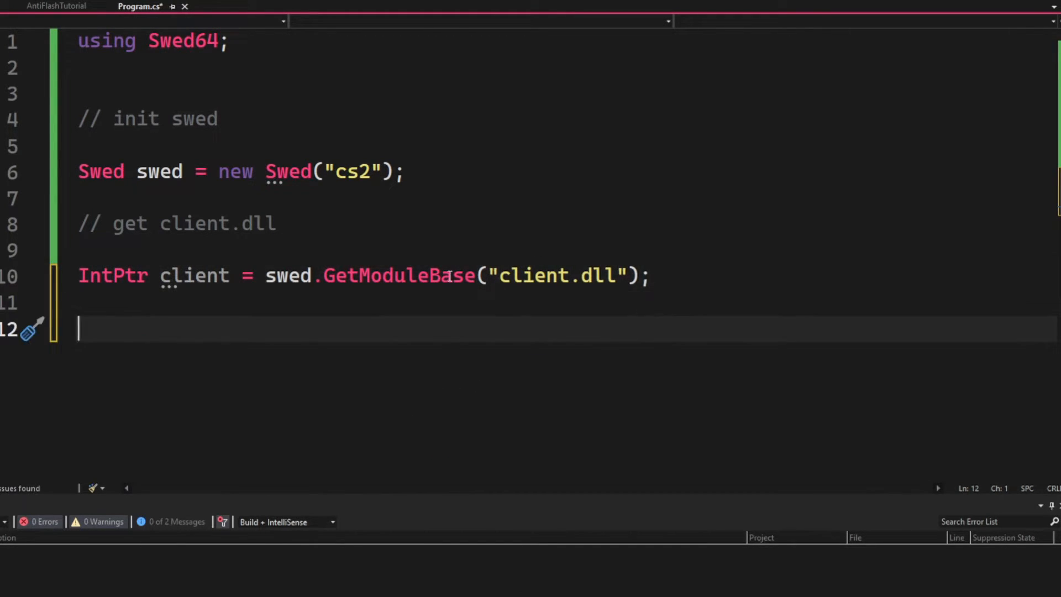
text(// now some offsets)
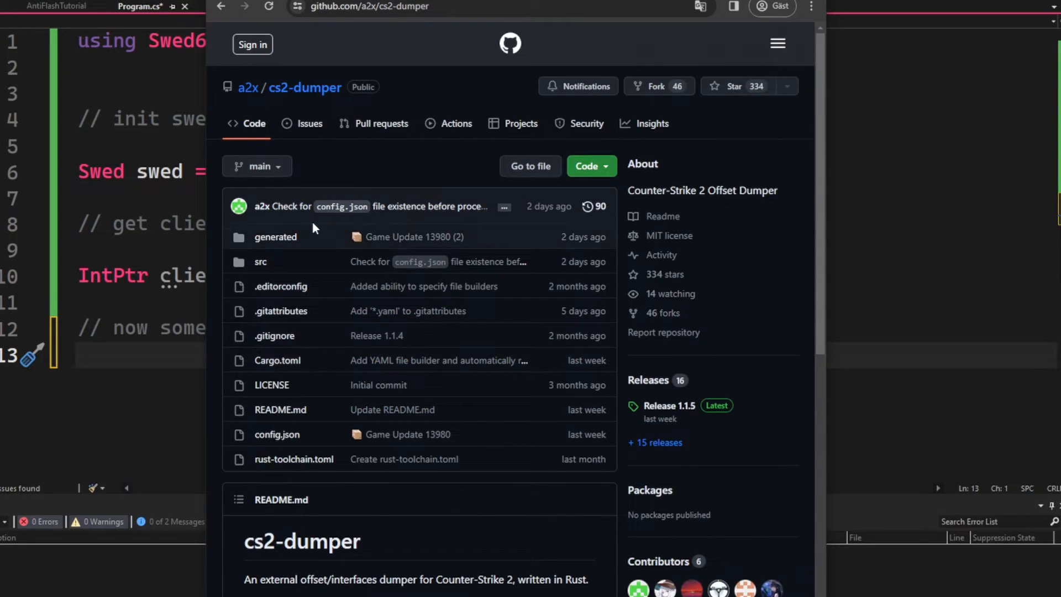
Look up dwLocalPlayerPawn in cs2-dumper's offsets.cs and declare 'int dwLocalPlayerPawn = 0x16C2D98;'
click(275, 236)
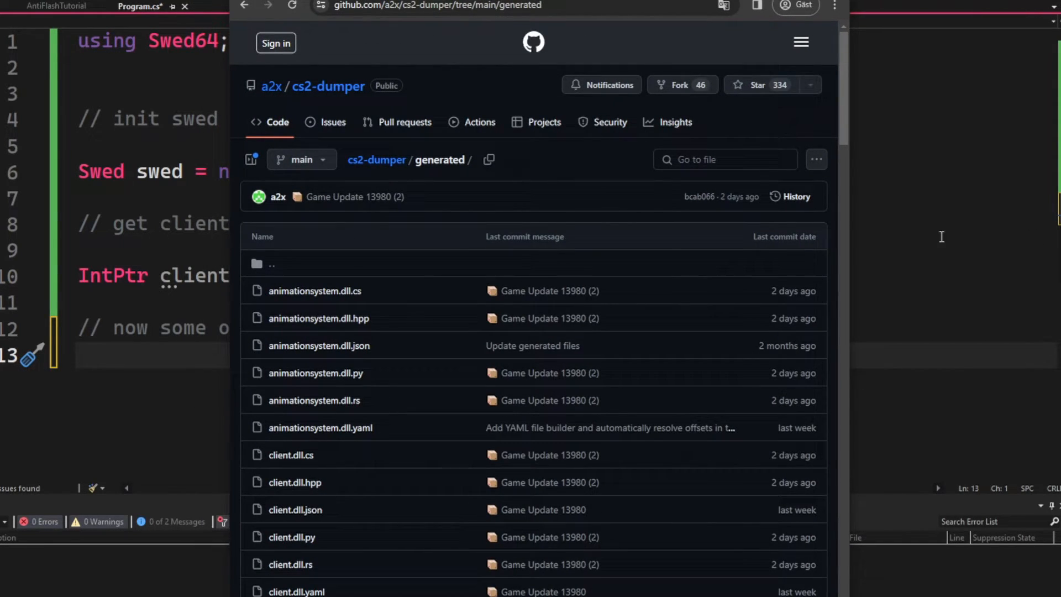
scroll(down, 3)
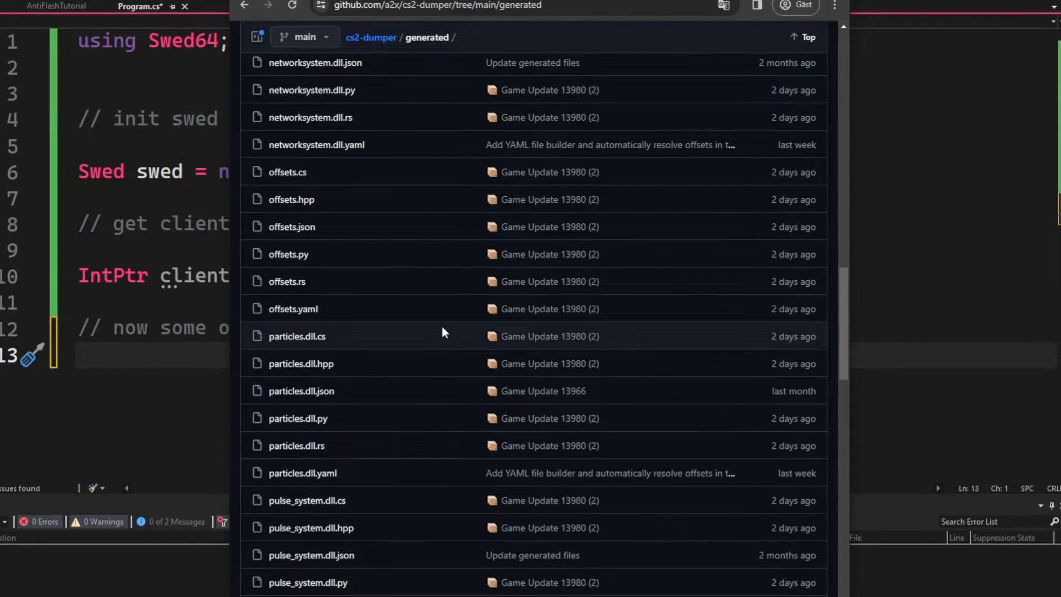
mouse_move(288, 172)
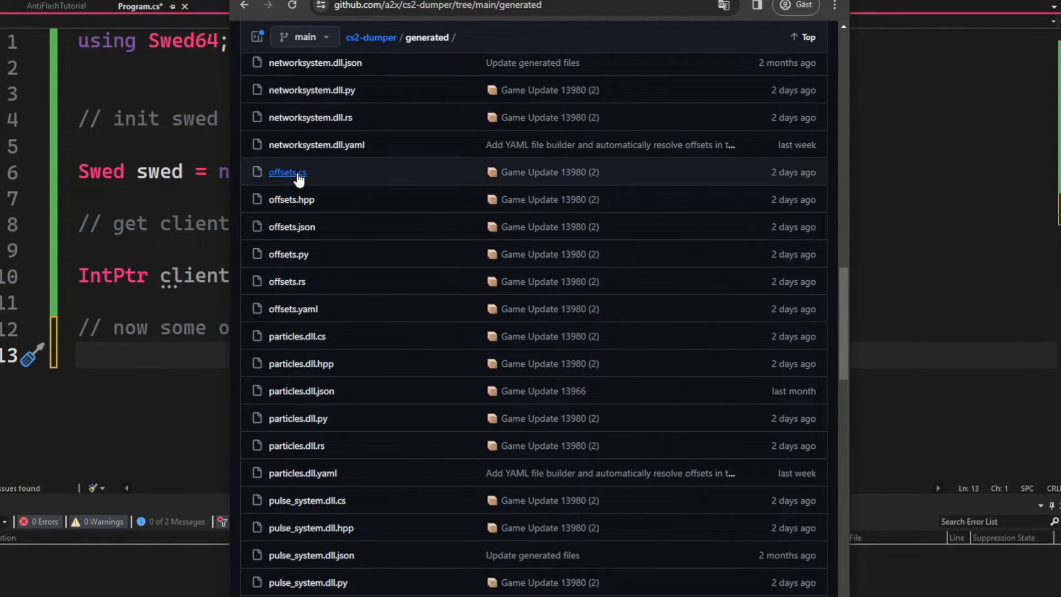
click(287, 173)
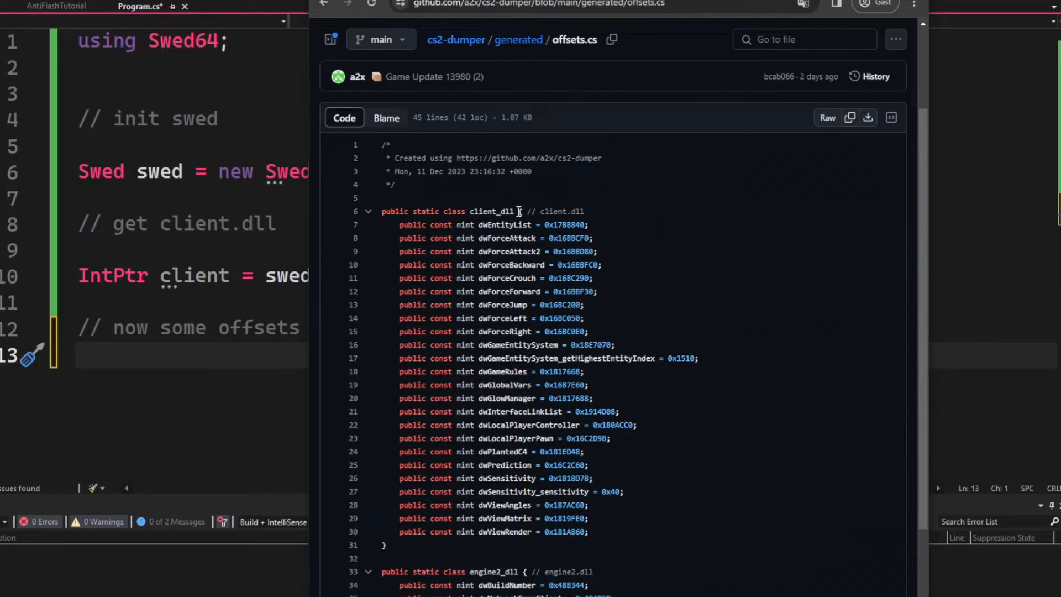
mouse_move(538, 338)
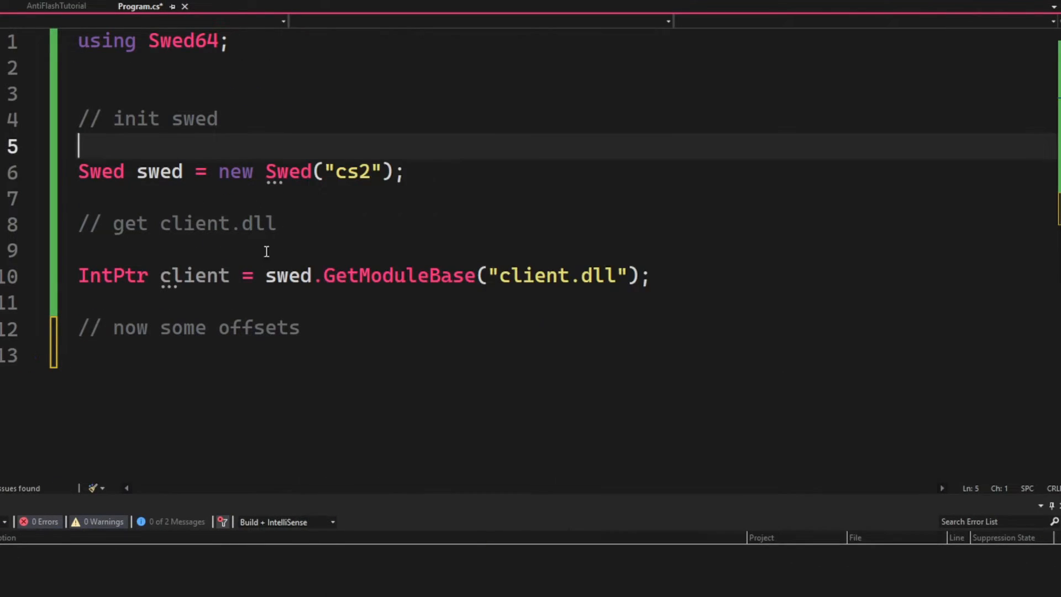
text(int dwLocalPlayerPawn = 0x16C2D98)
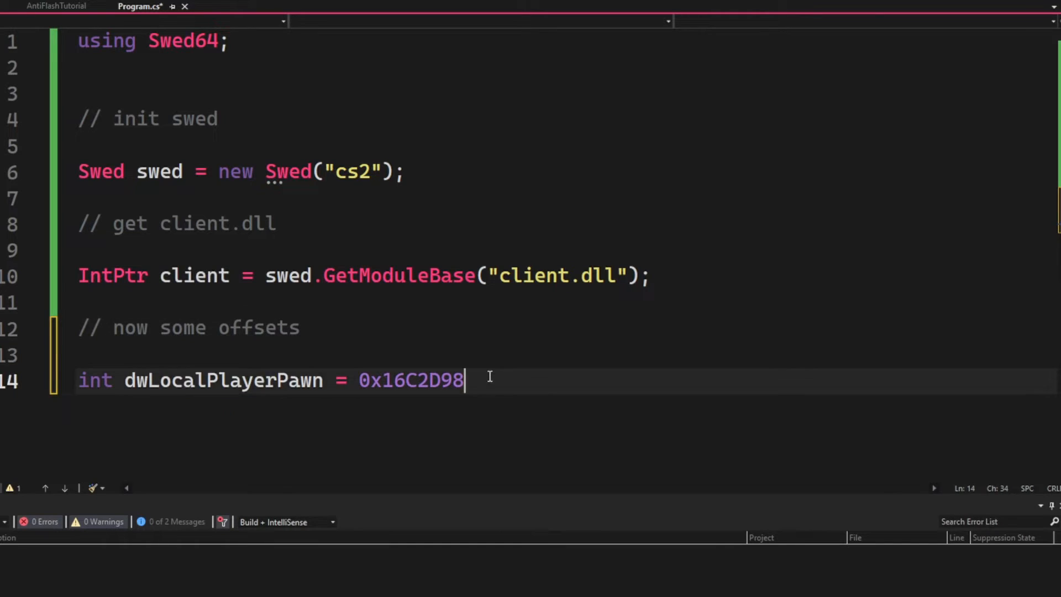
text(;)
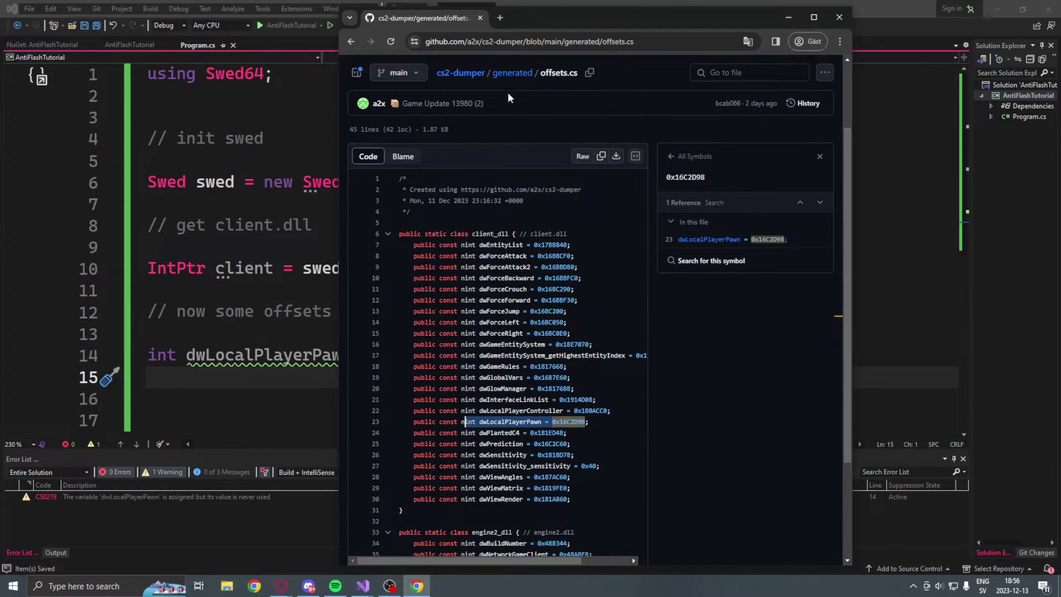
Search client.dll.cs on GitHub for m_flFlashBangTime to find its 0x1454 offset
click(512, 73)
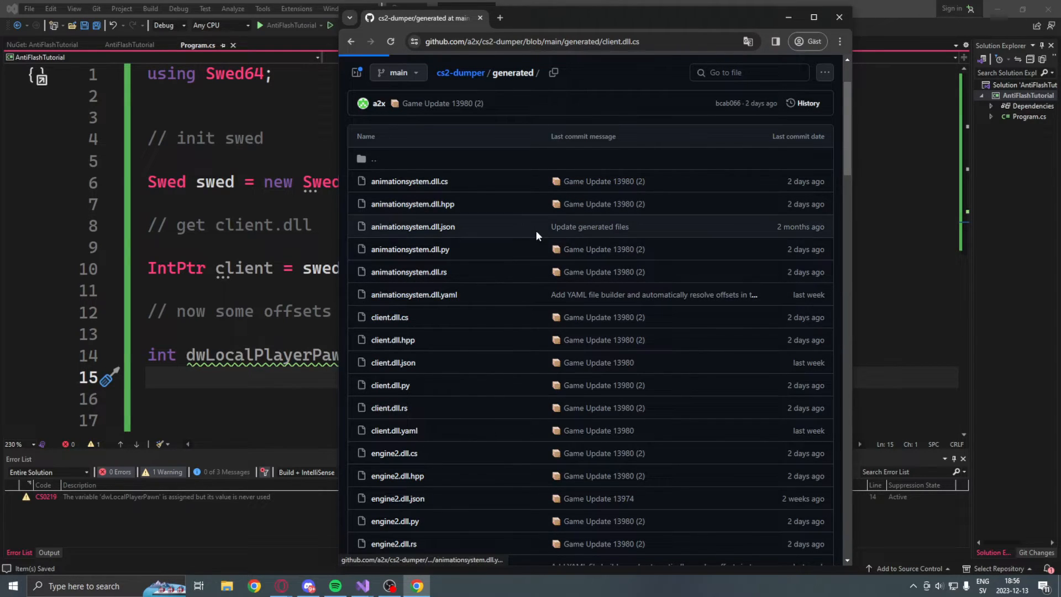
click(390, 317)
text(flFlash)
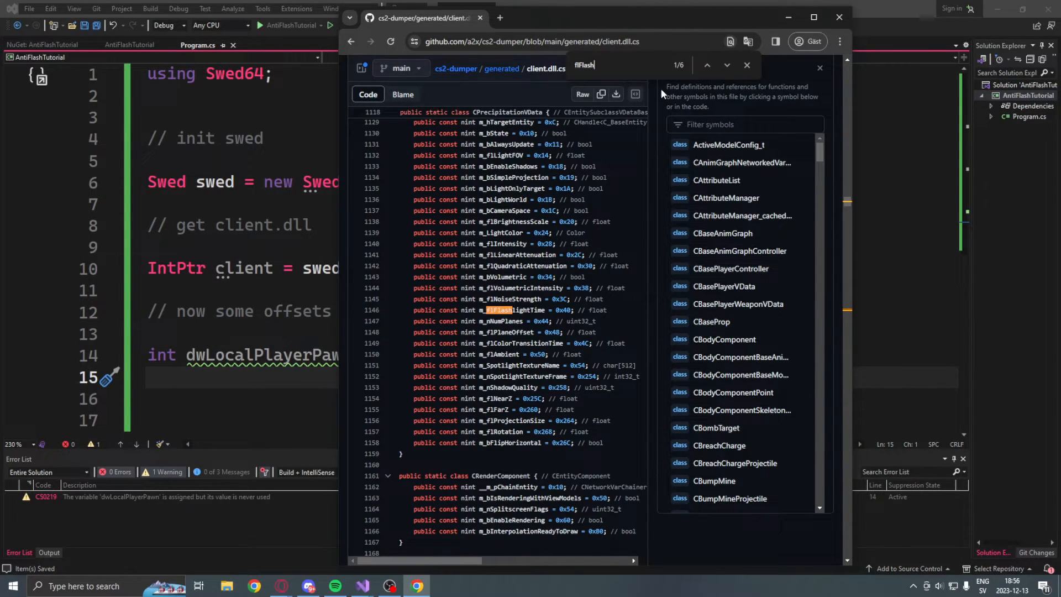
text(BangTime)
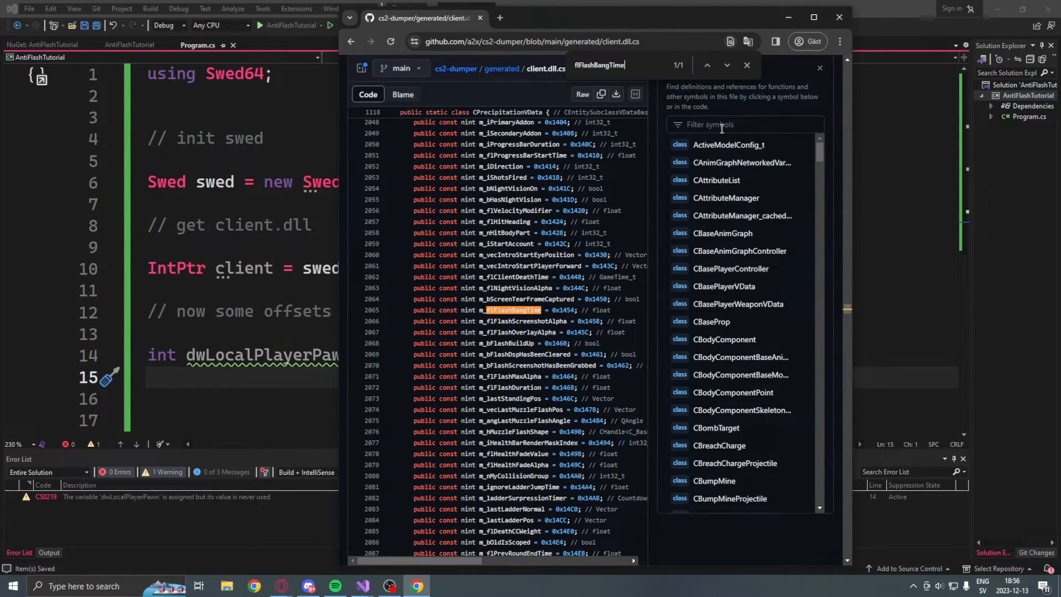
click(512, 310)
text(int m_flFlashBangTime = 0x1454;)
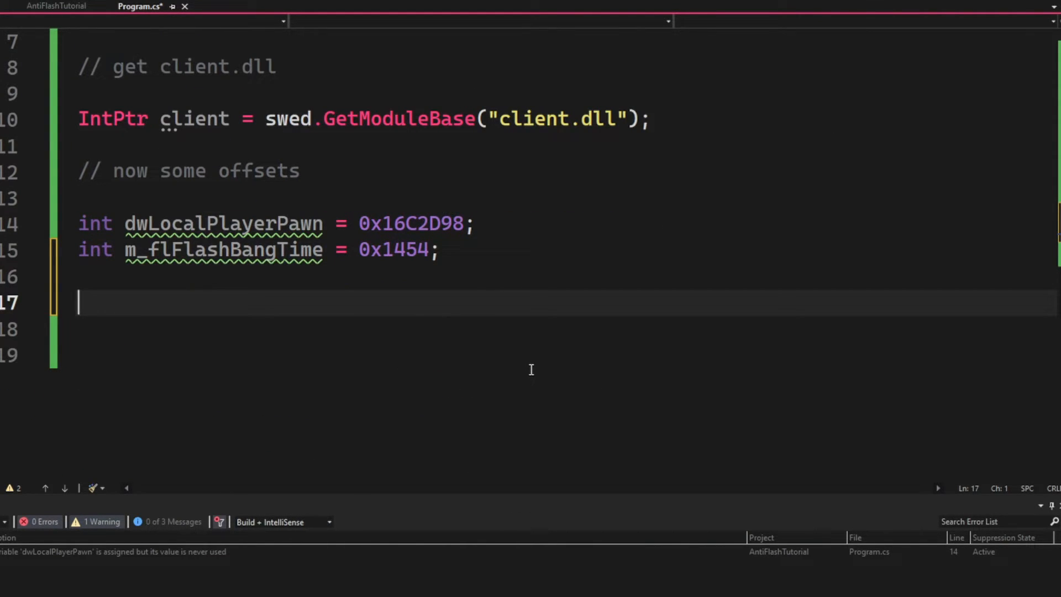
Write an '// anti flash loop' comment, a while (true) loop and a '// current data' comment
text(// an)
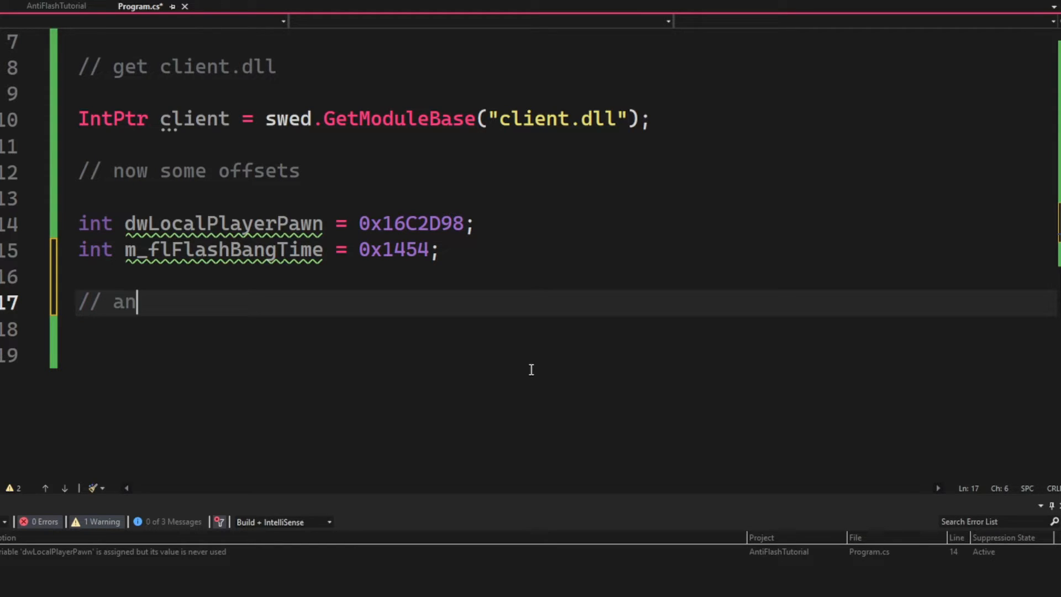
text(ti flash loop)
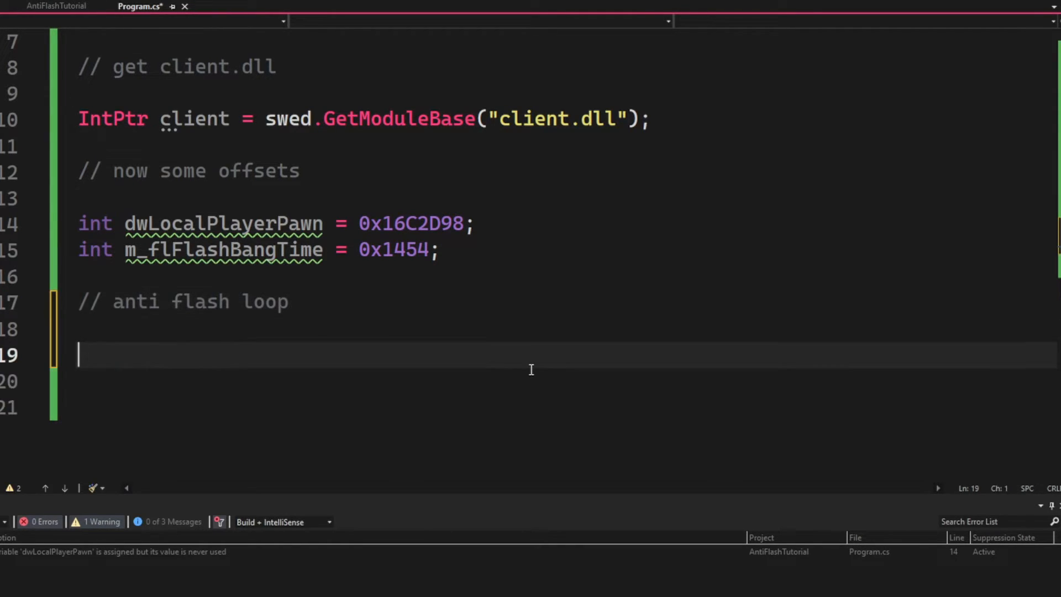
text(while (true))
click(555, 380)
text({)
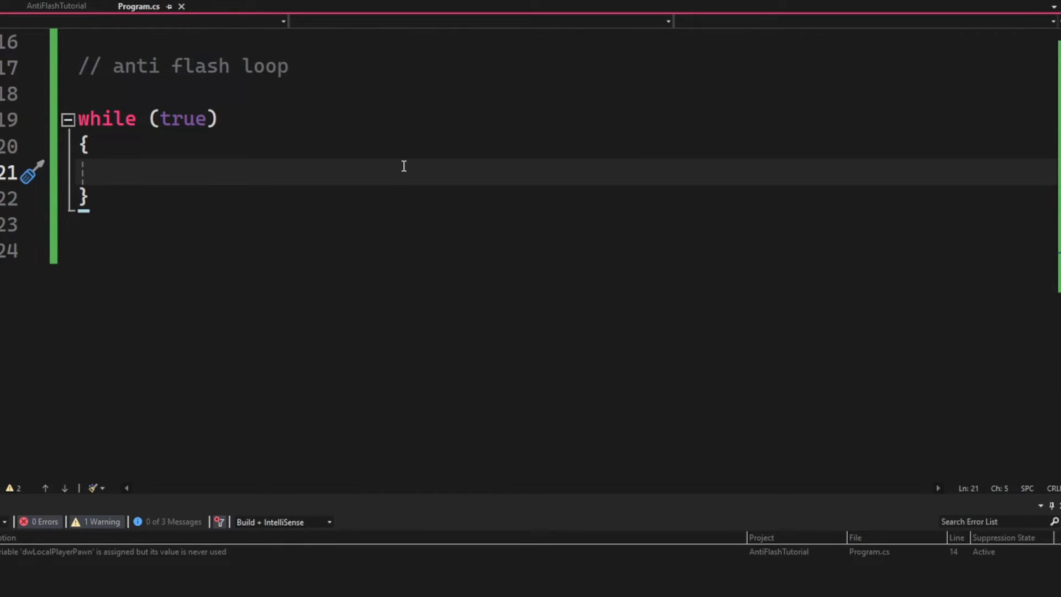
text(//)
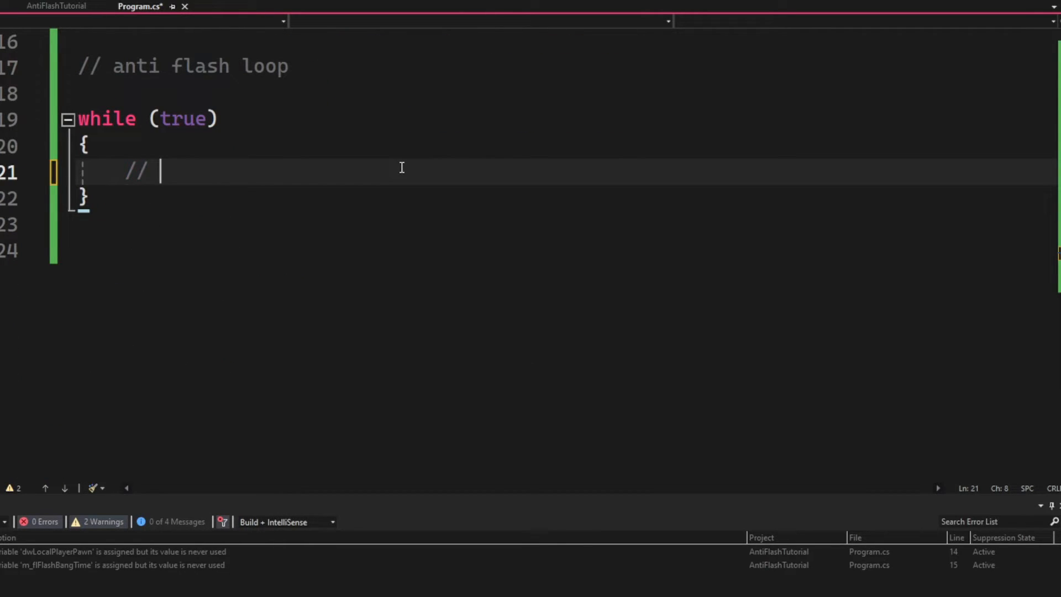
text(current)
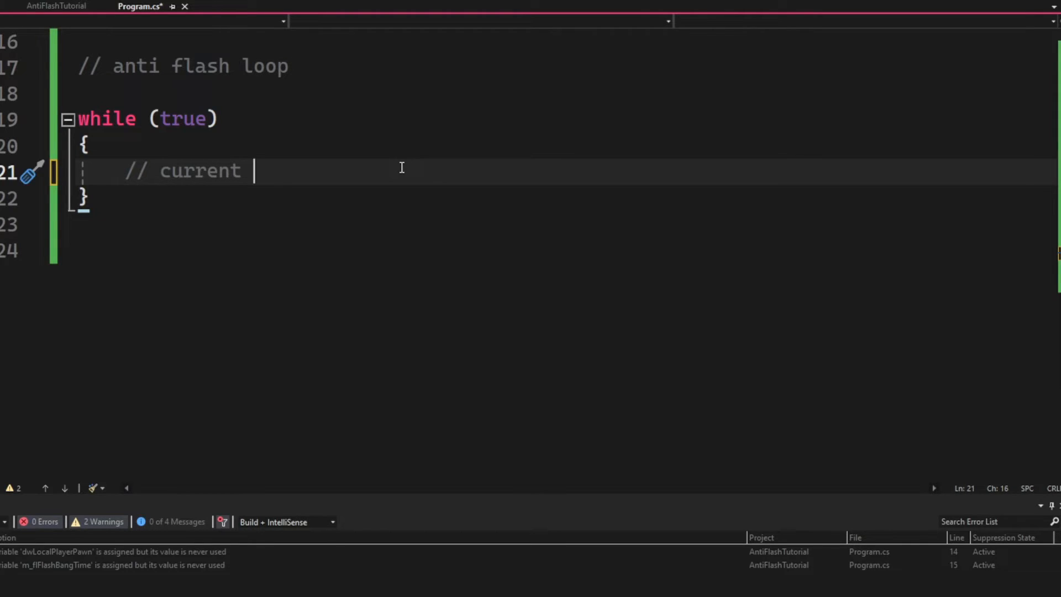
text(data)
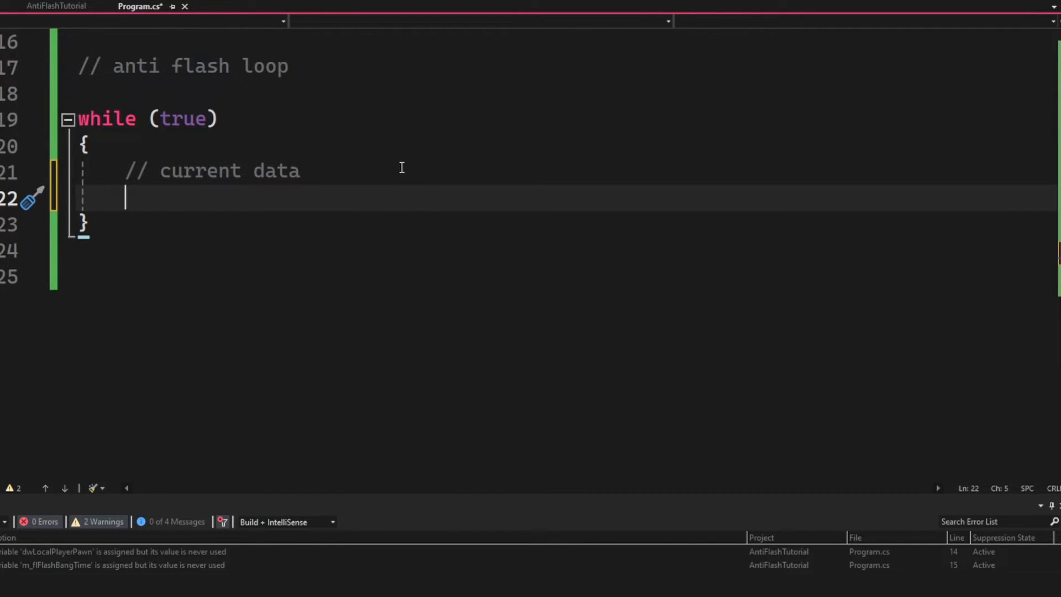
Read 'IntPtr localPlayerPawn = swed.ReadPointer(client, dwLocalPlayerPawn);' inside the loop
text(IntPtr)
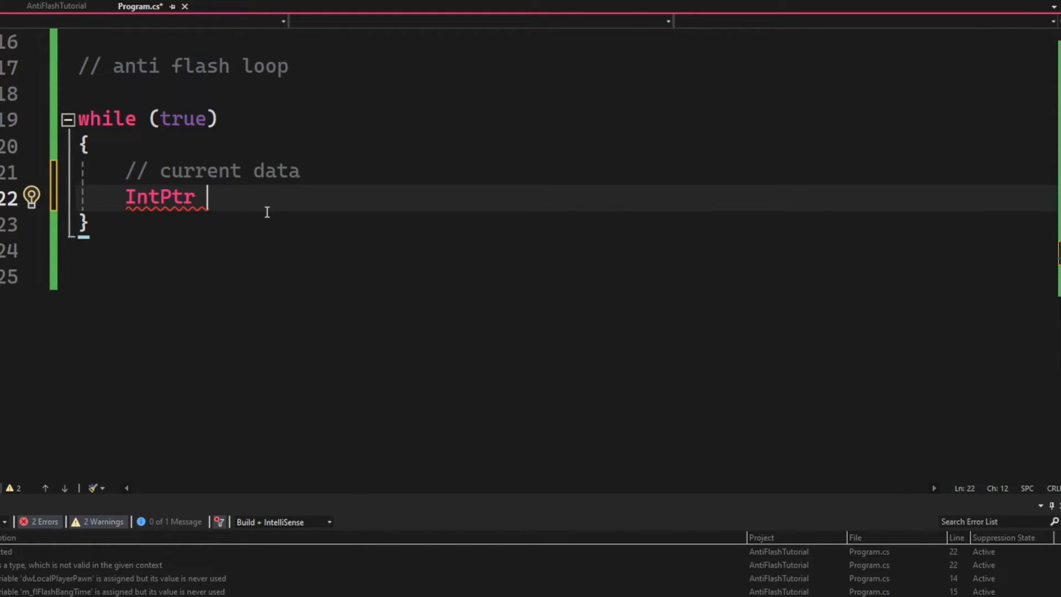
text(localPlayer)
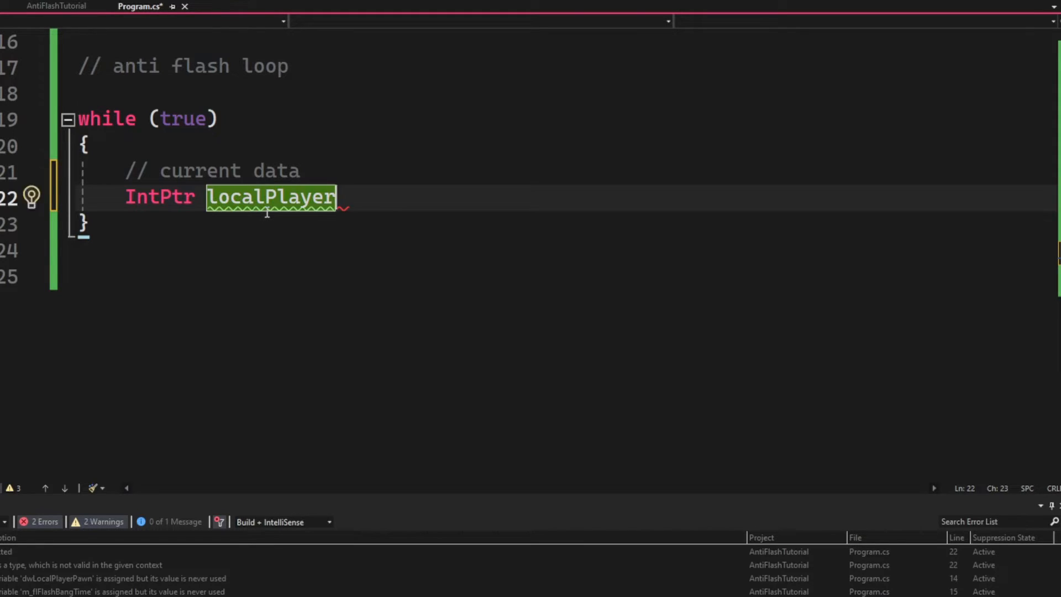
text(Pawn =)
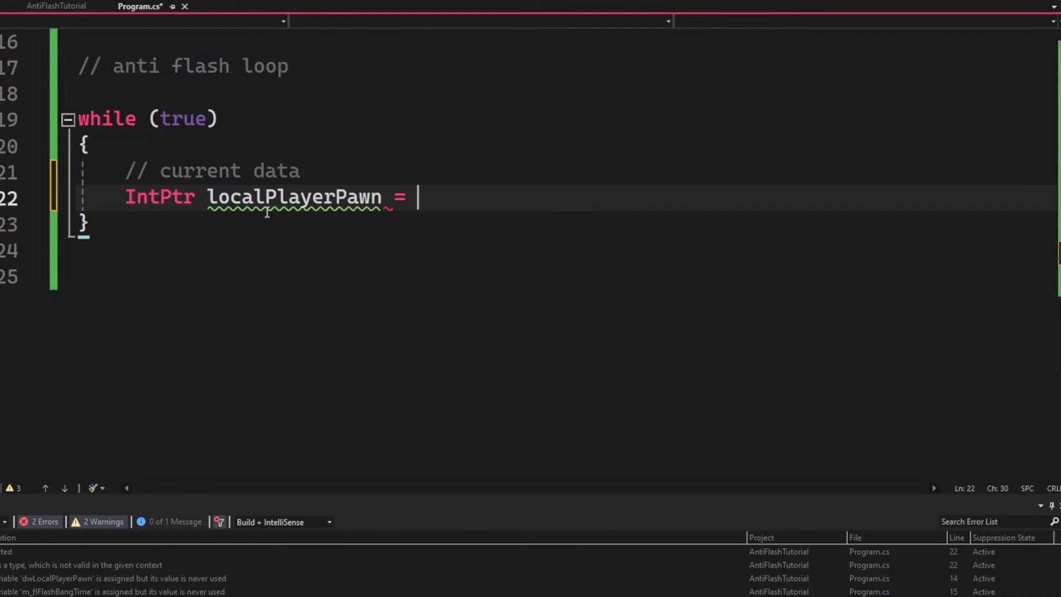
text(swed.ReadPointer)
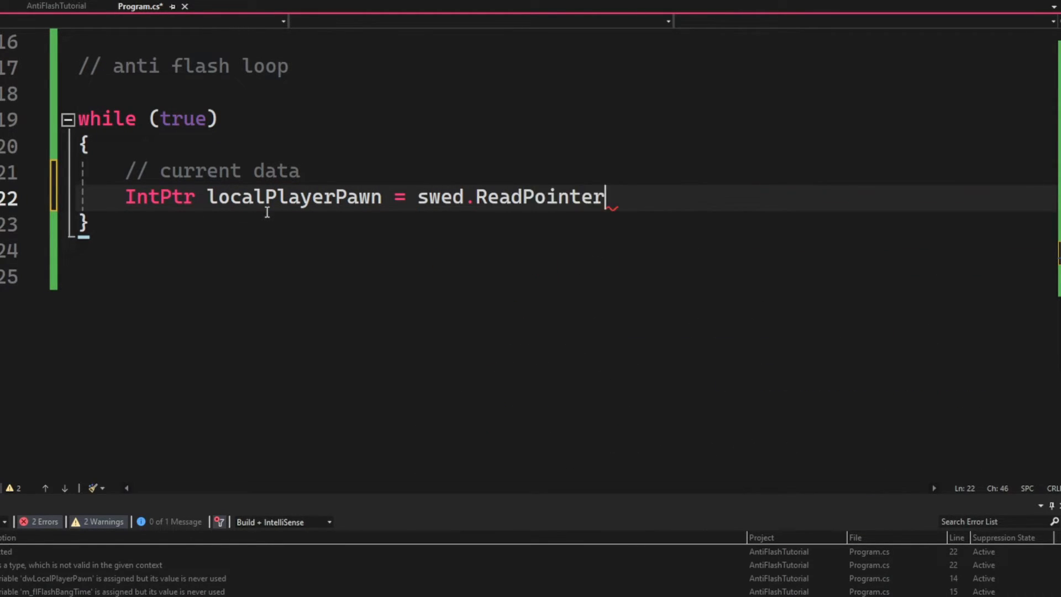
text((client, dwLocalPlayerPawn);)
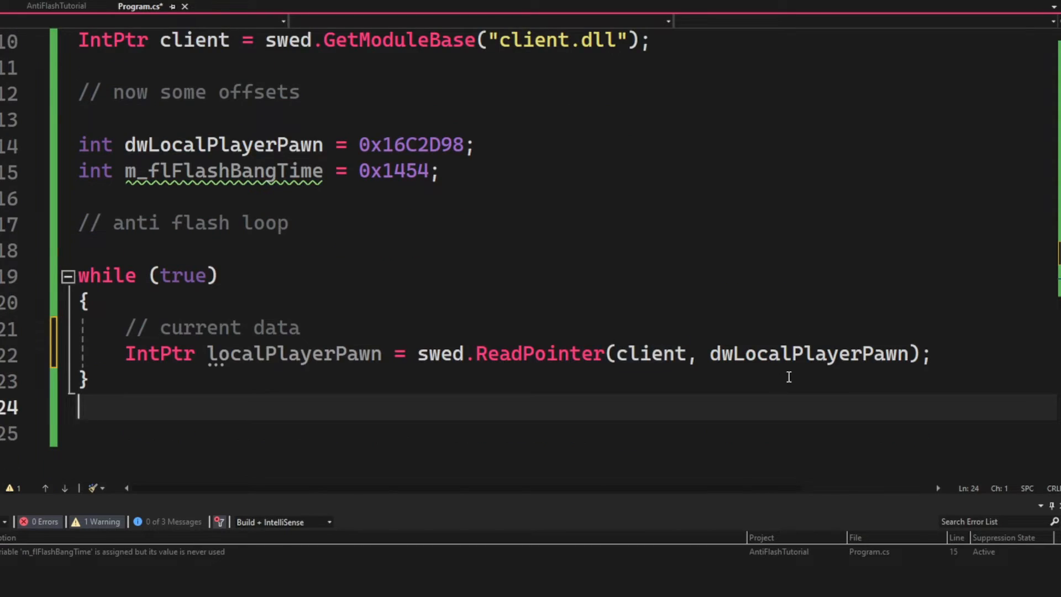
Read float flashDuration from localPlayerPawn's m_flFlashBangTime via swed.ReadFloat, with a '// 0' comment
text(float flash)
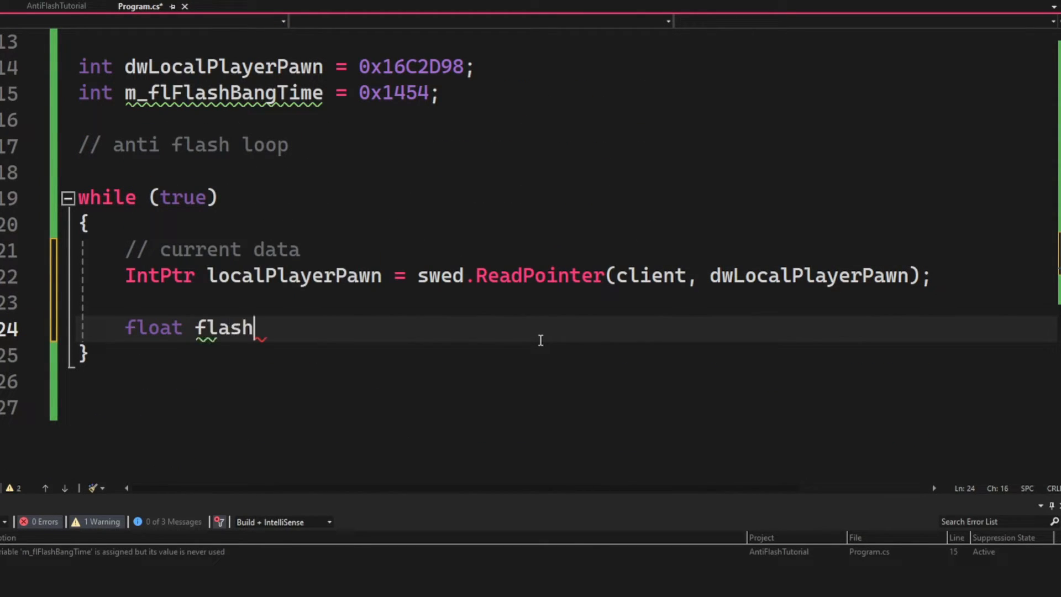
text(Durati)
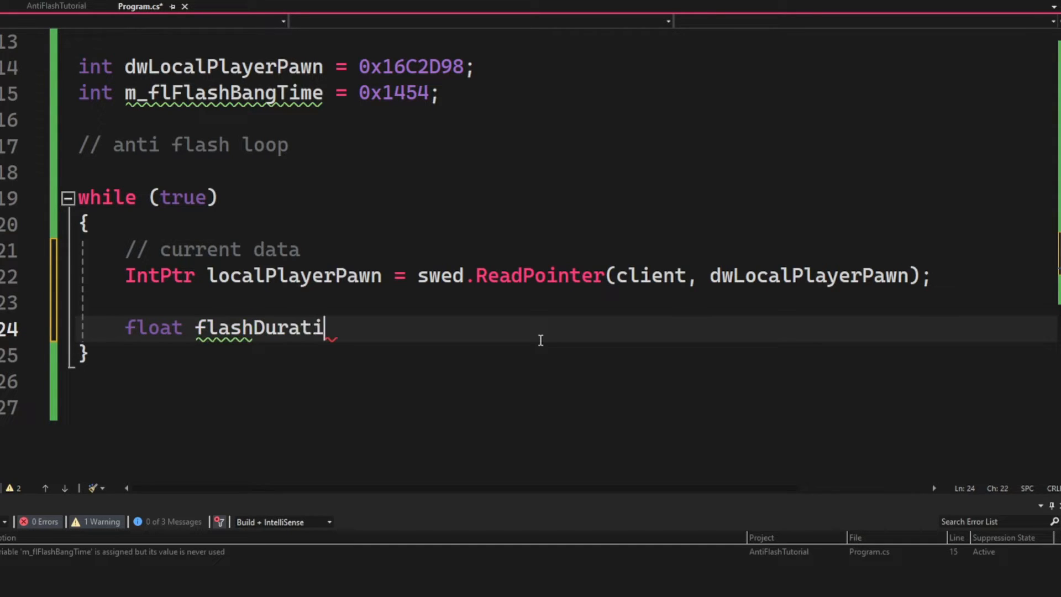
text(on = swed)
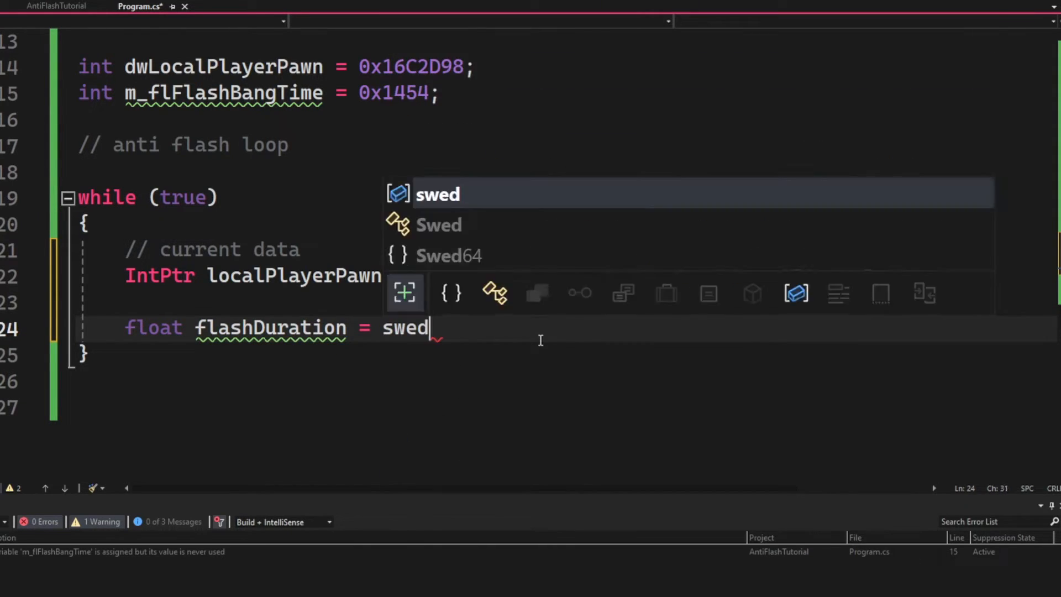
text(.ReadFloat())
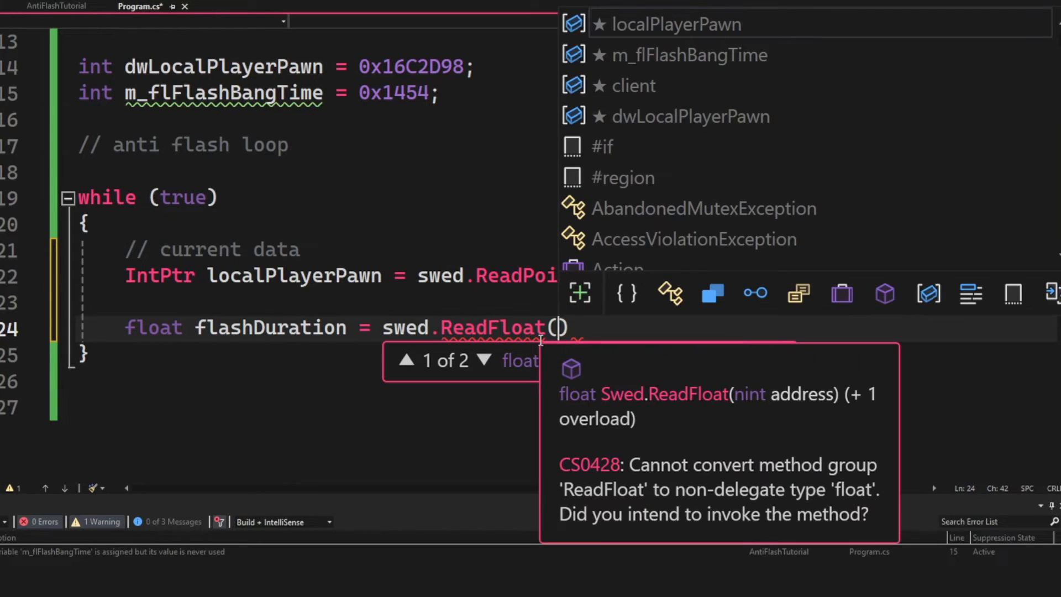
text(localPlayerPawn)
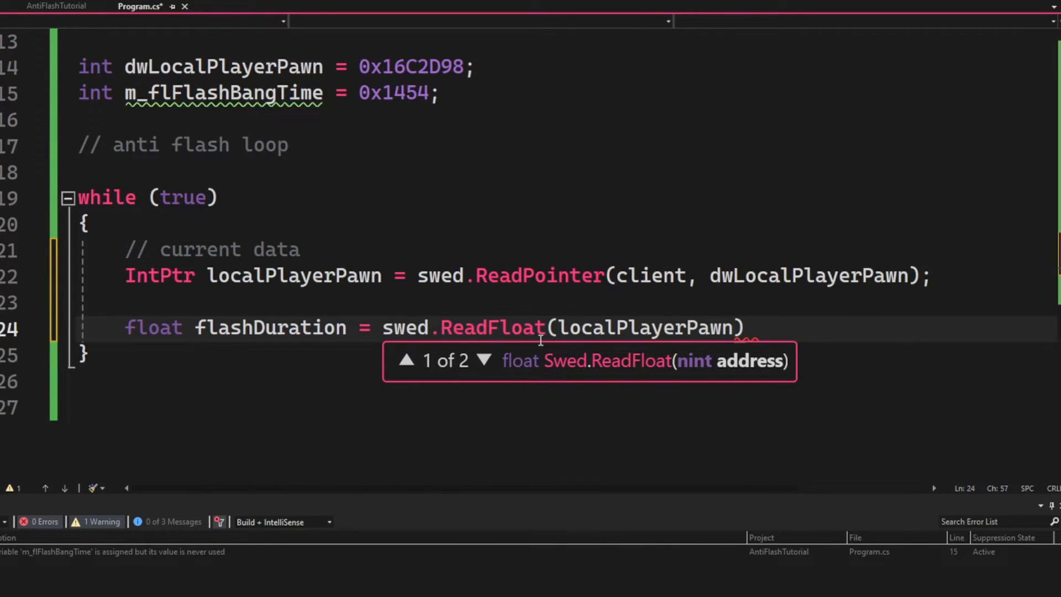
text(,m_flFlashBangTime)
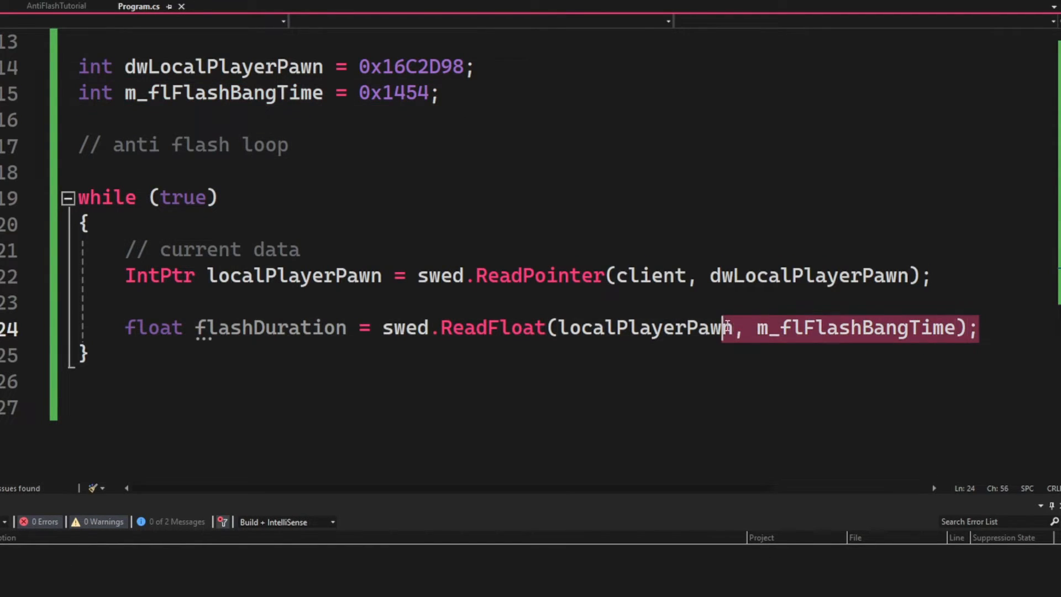
click(979, 327)
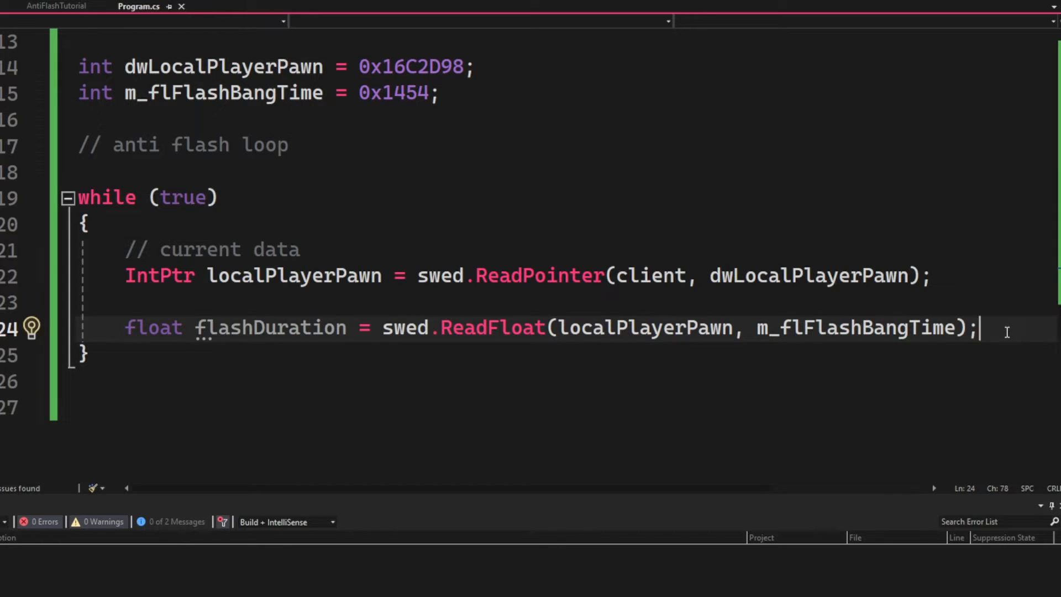
text(// 0 -)
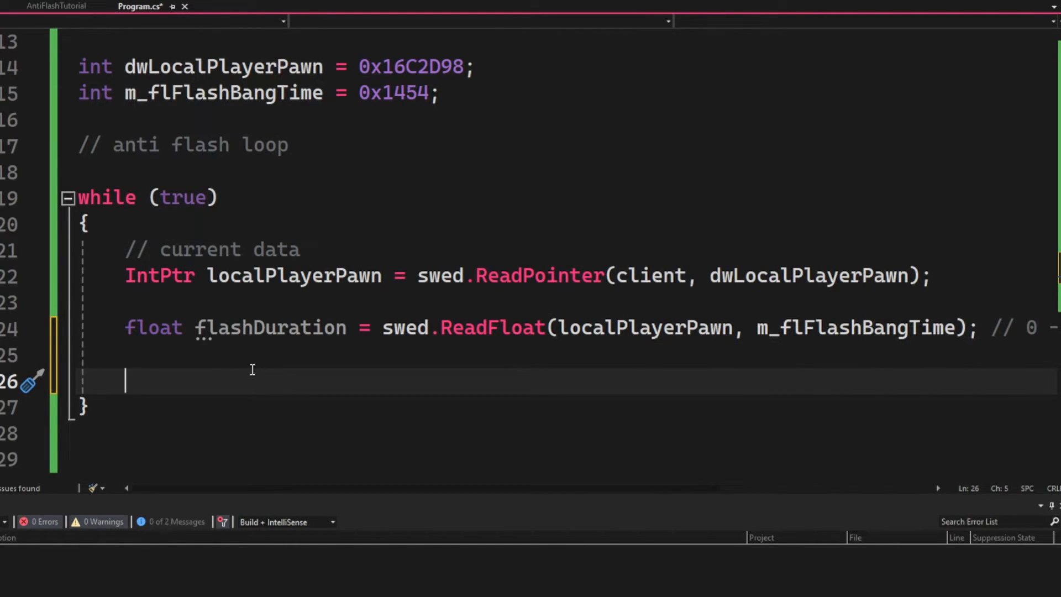
Add an if (flashDuration > 0) block writing m_flFlashBangTime to 0, printing "Evaded flash!", then Thread.Sleep
text(if (flashDuration > 0) // if flashe)
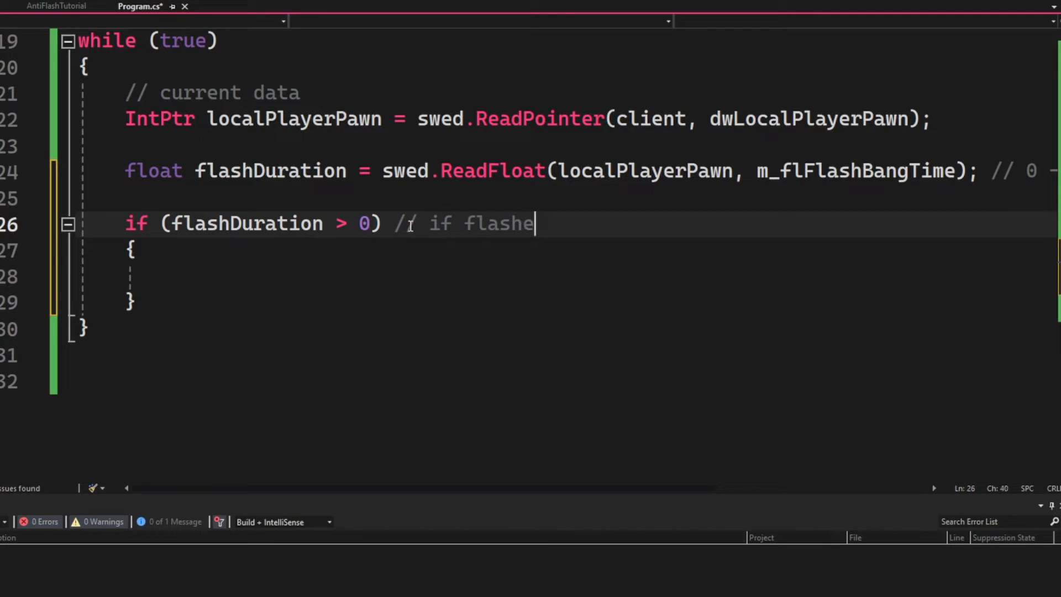
text(swed.WriteFloat(localPlayerPawn, flashDuratio);)
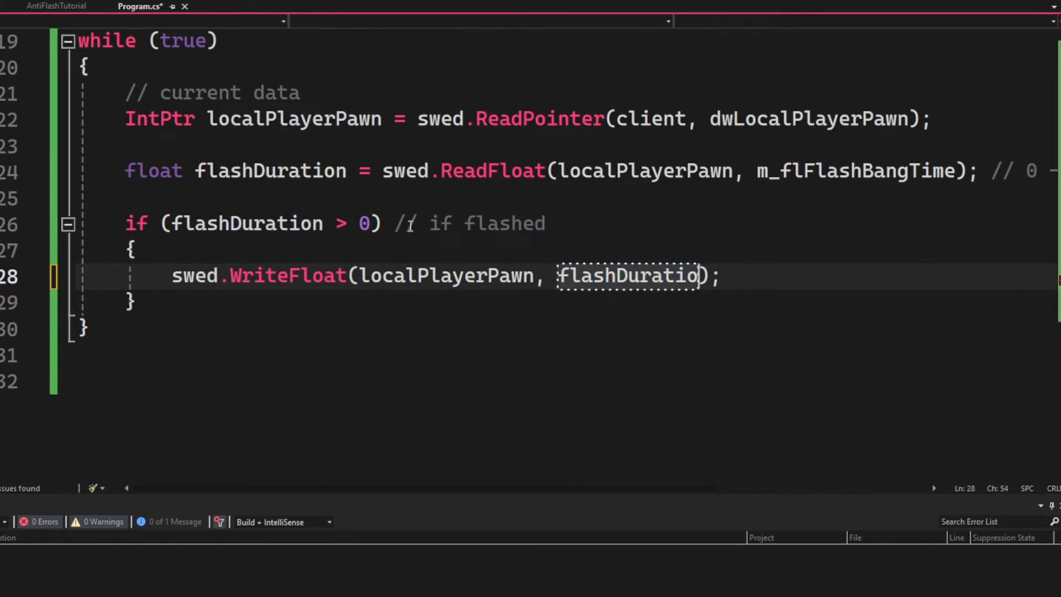
text(m_flFlashBangTime,0)
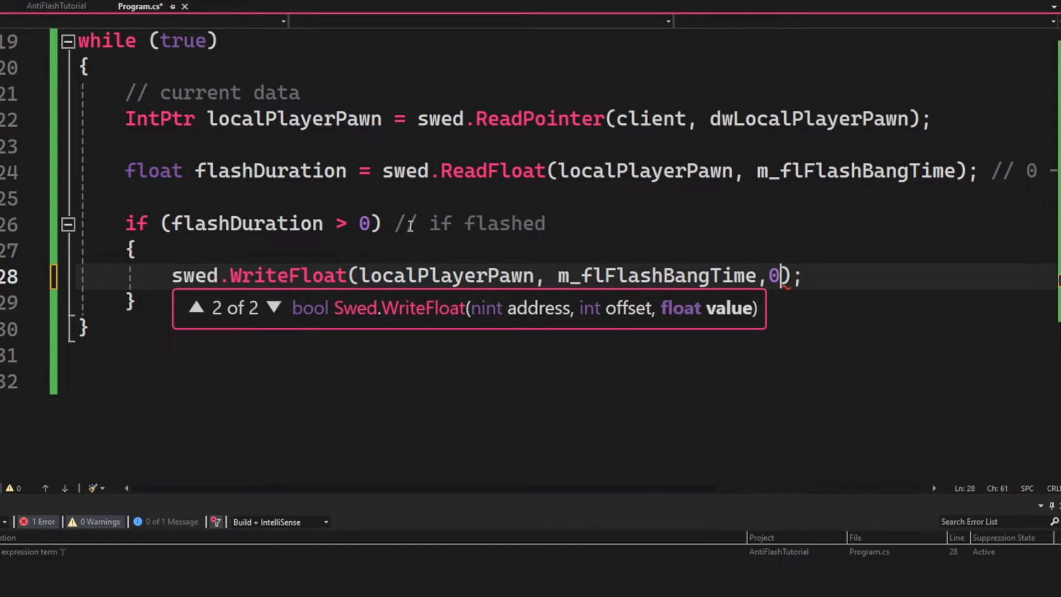
text(// remove flash)
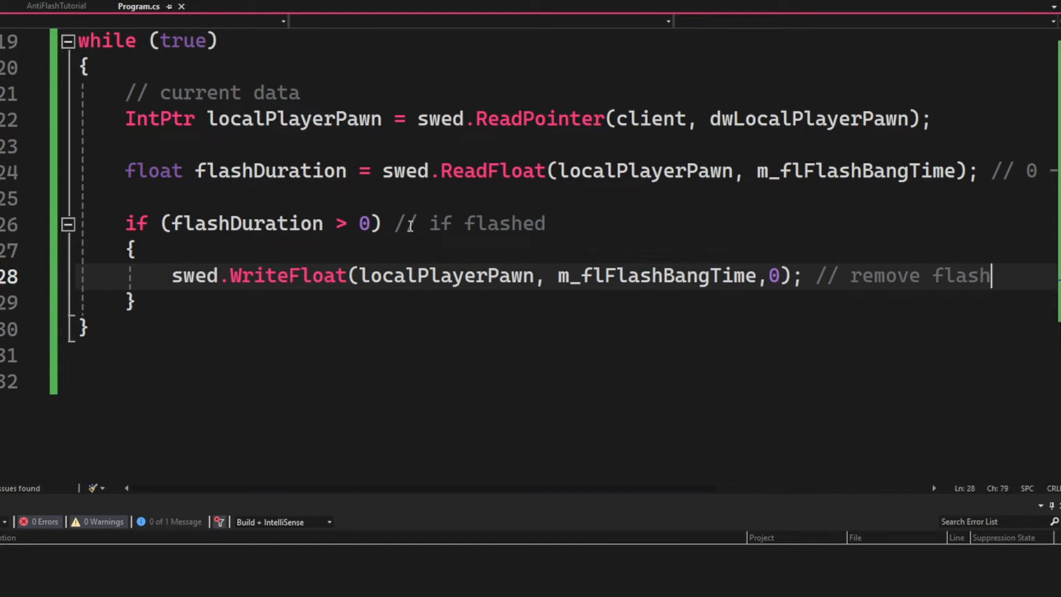
text(Console.WriteLine(""))
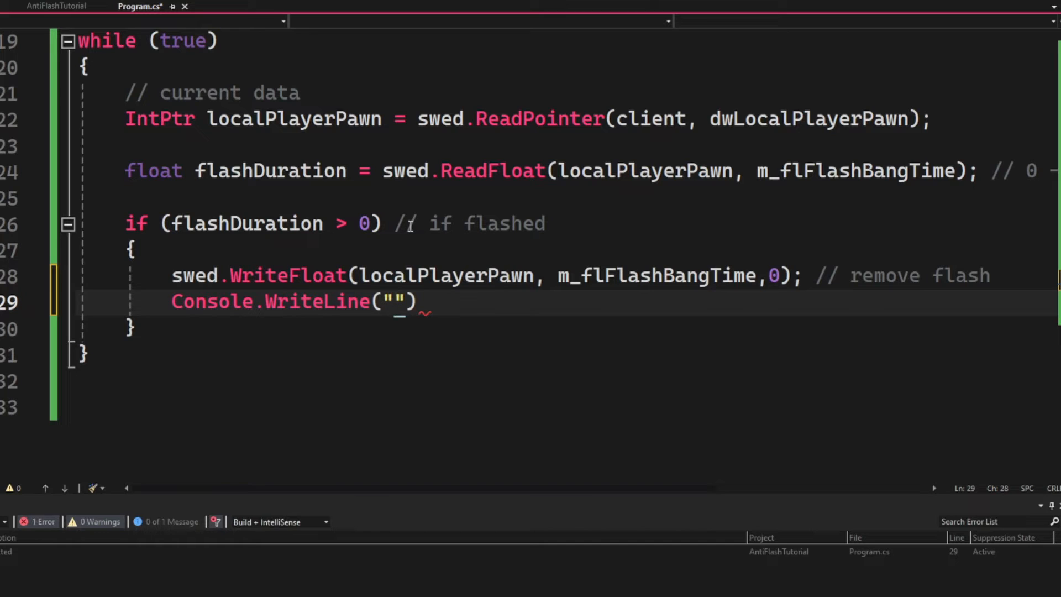
text(Evaded flaash!)
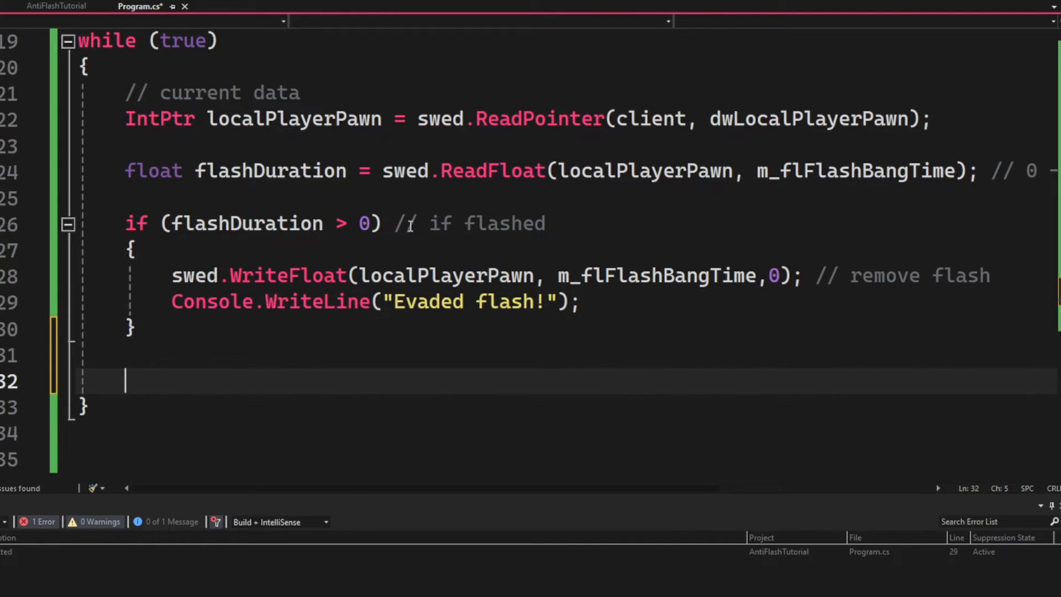
text(Thread.Sleep(500);)
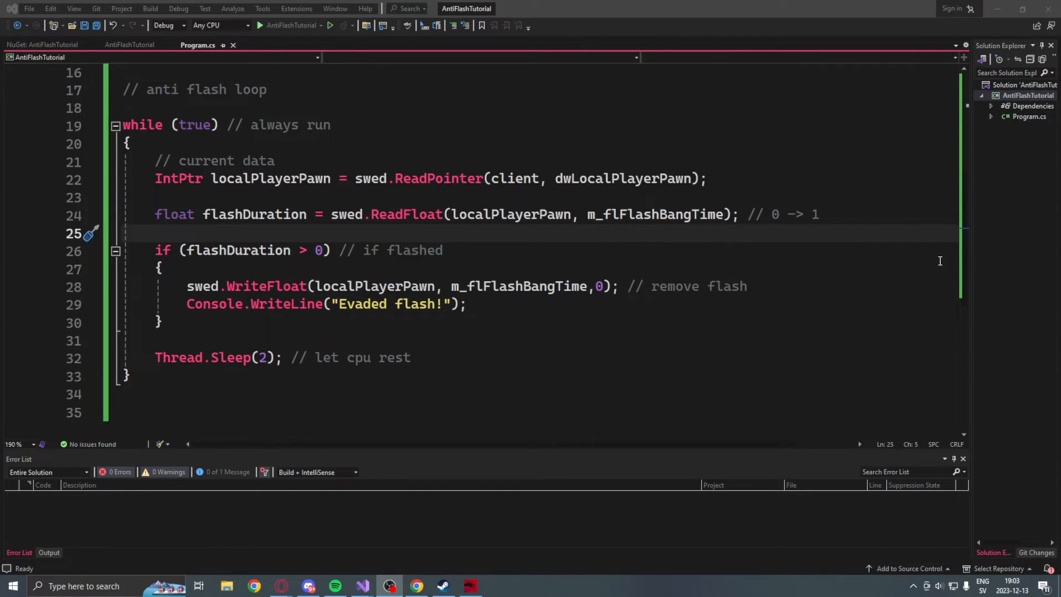
mouse_move(721, 225)
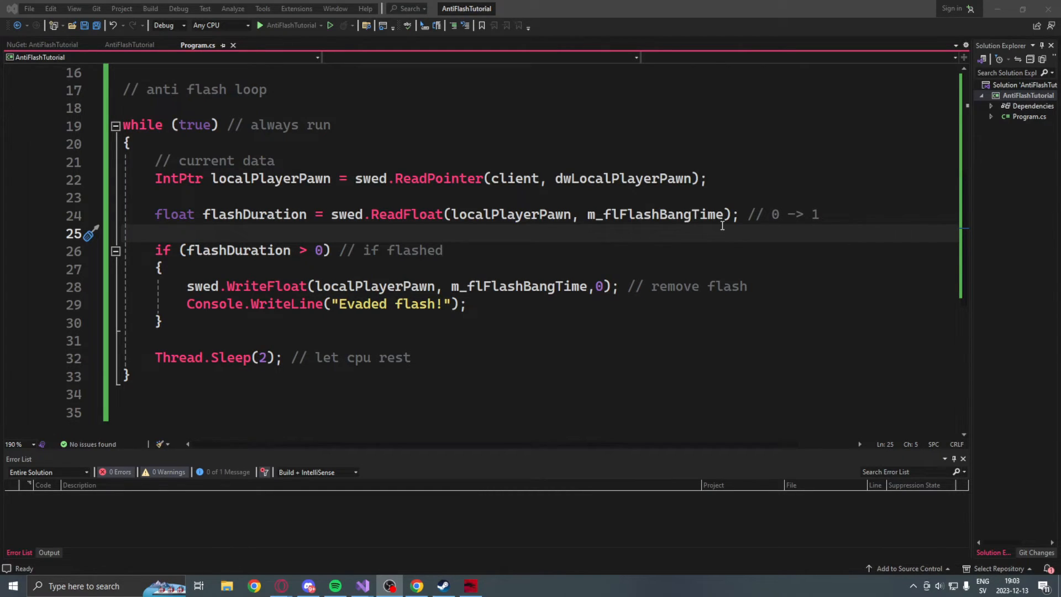
mouse_move(500, 275)
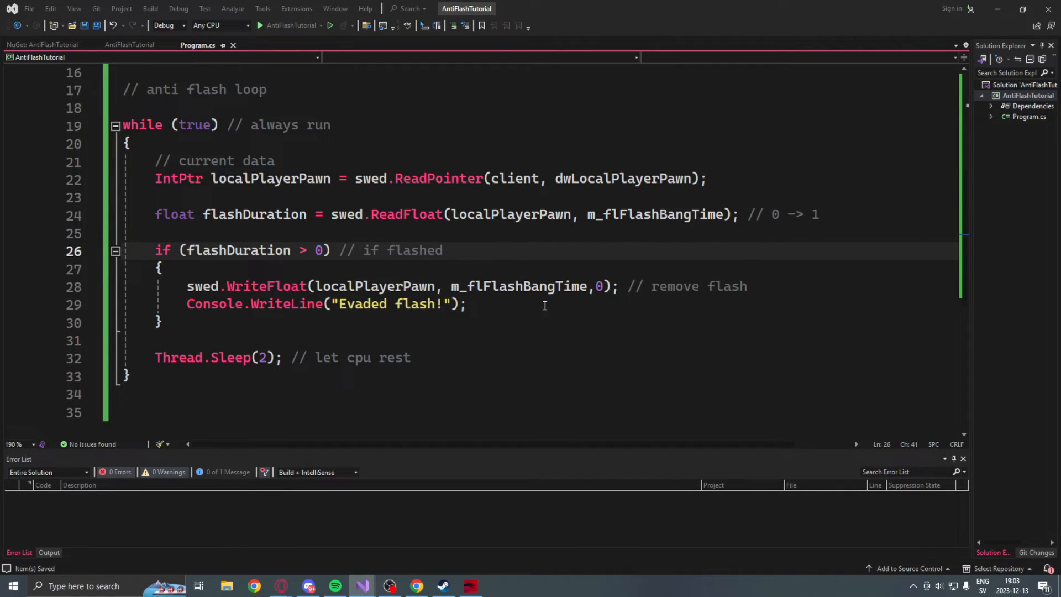
Set Counter-Strike 2's Steam launch options to -insecure and close its properties
click(442, 586)
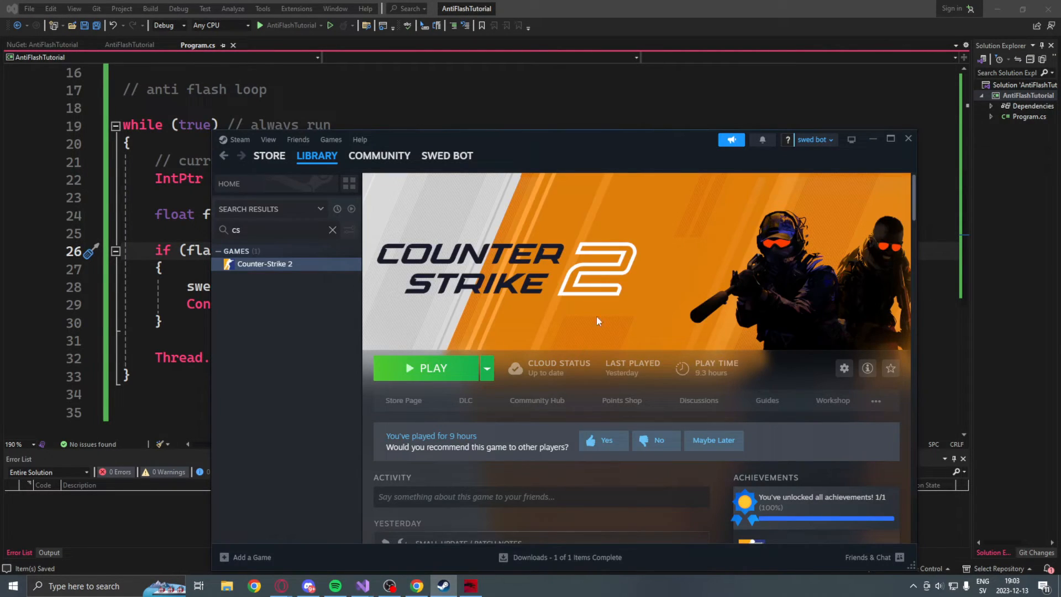
click(891, 139)
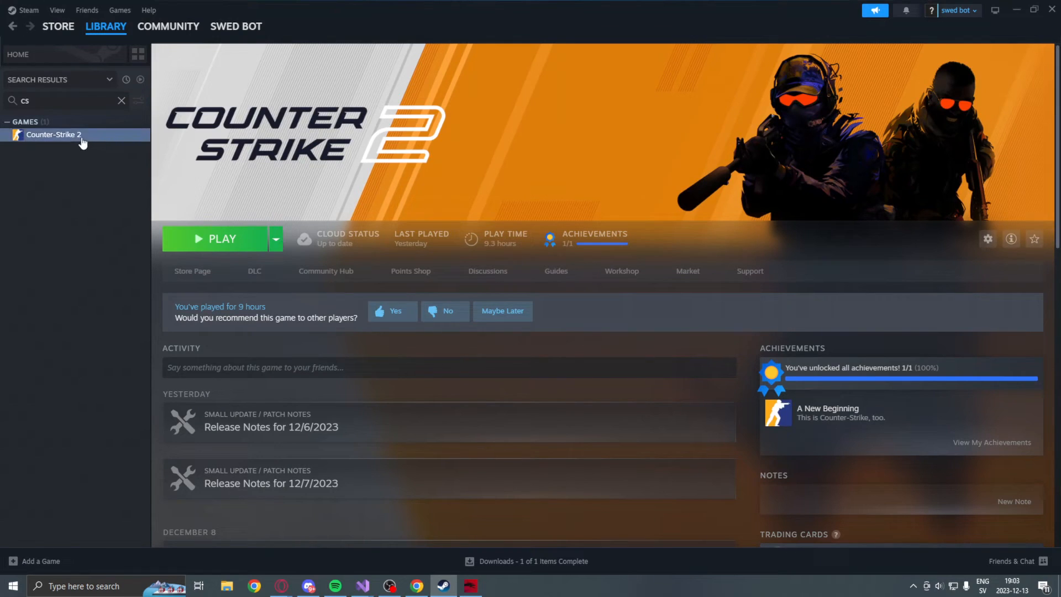
right_click(53, 134)
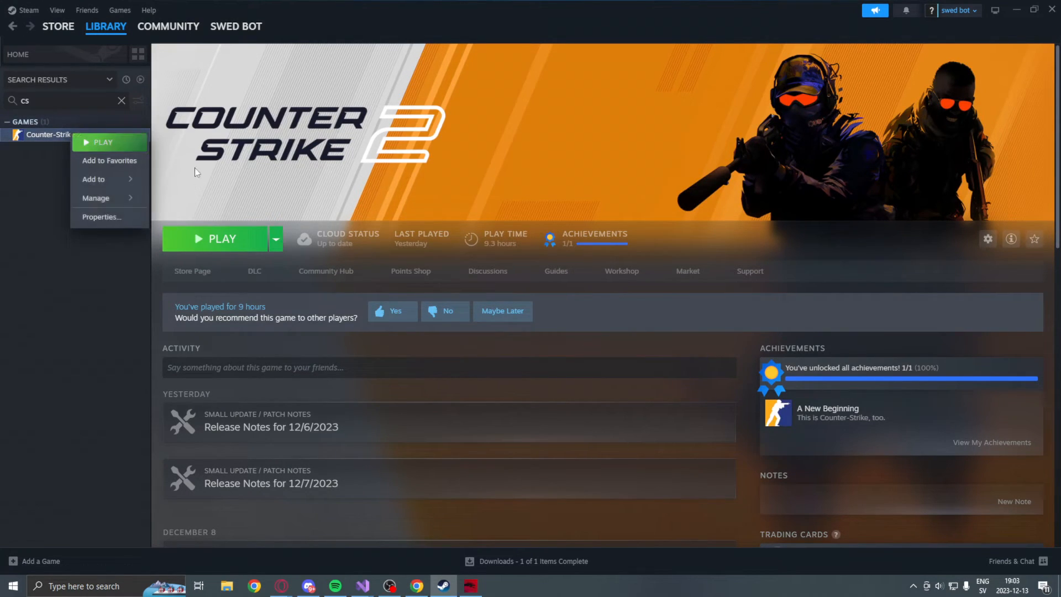
click(102, 216)
text(-)
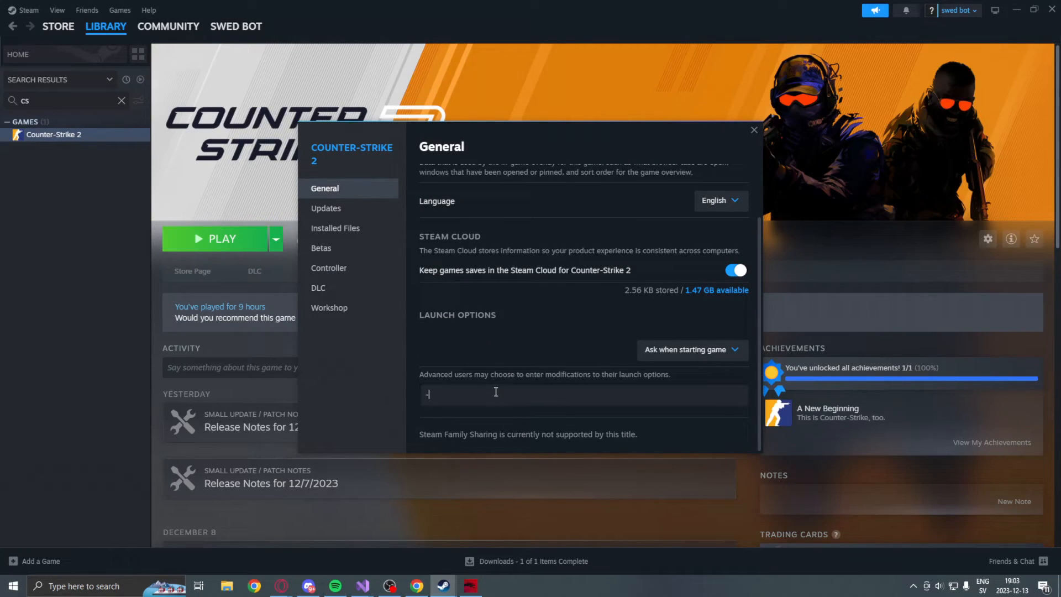
text(insecure)
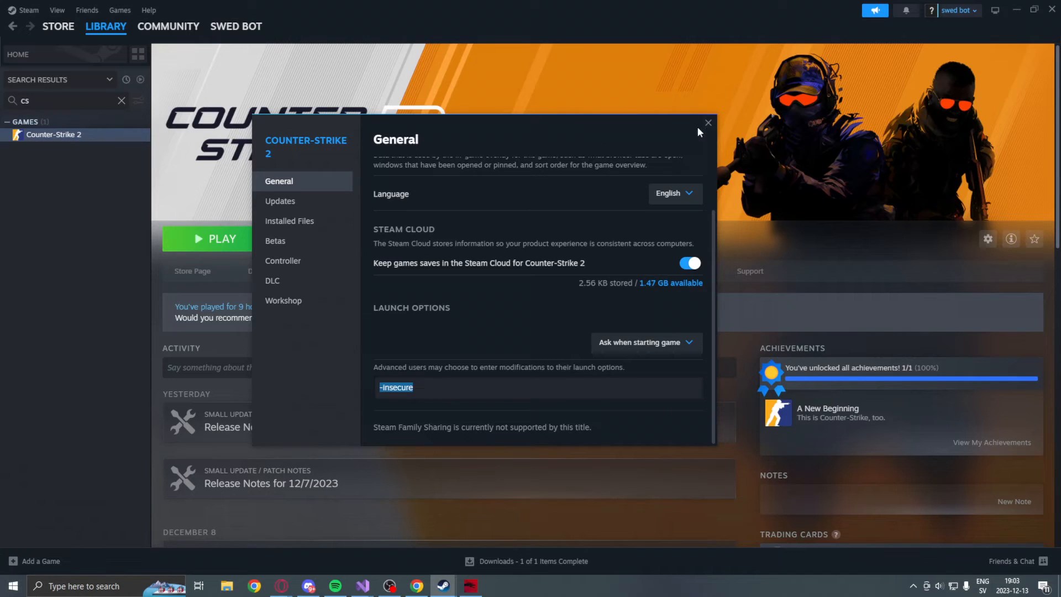
click(707, 123)
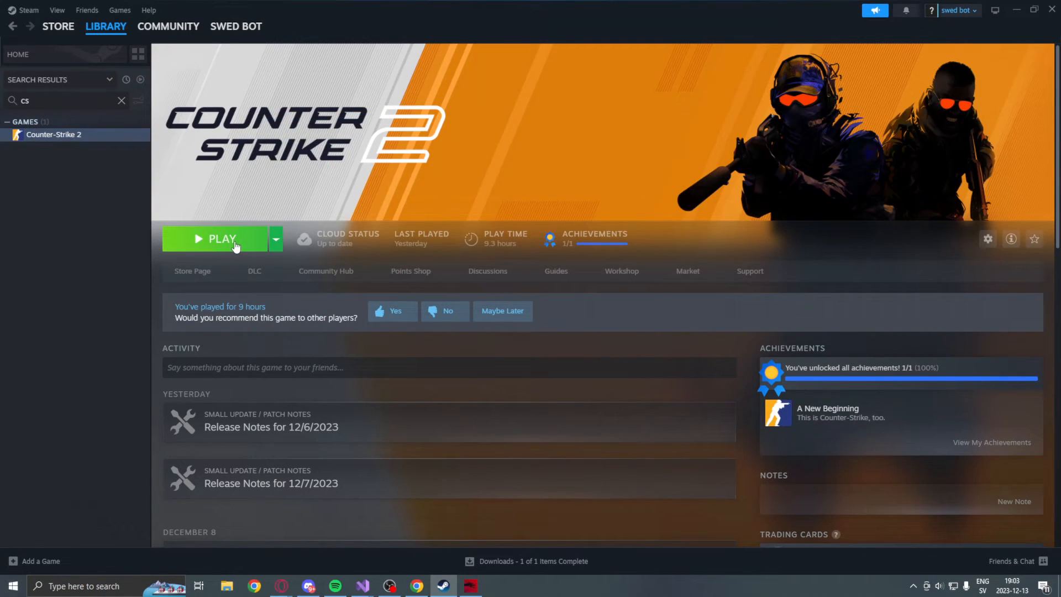
Launch Counter-Strike 2 from Steam and hit GO on the play menu, triggering the insecure-mode warning
click(221, 239)
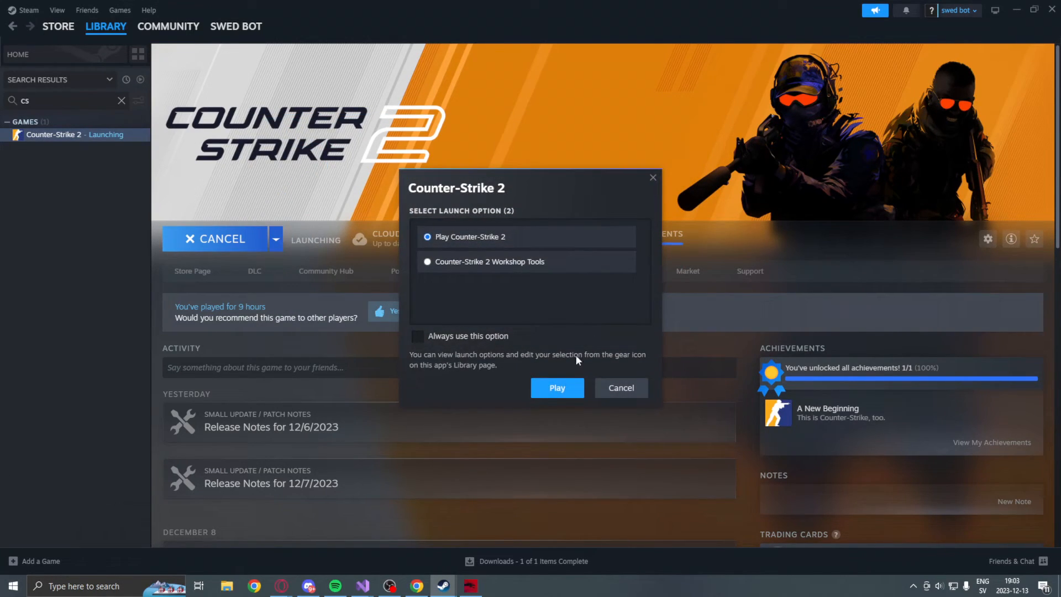
click(557, 388)
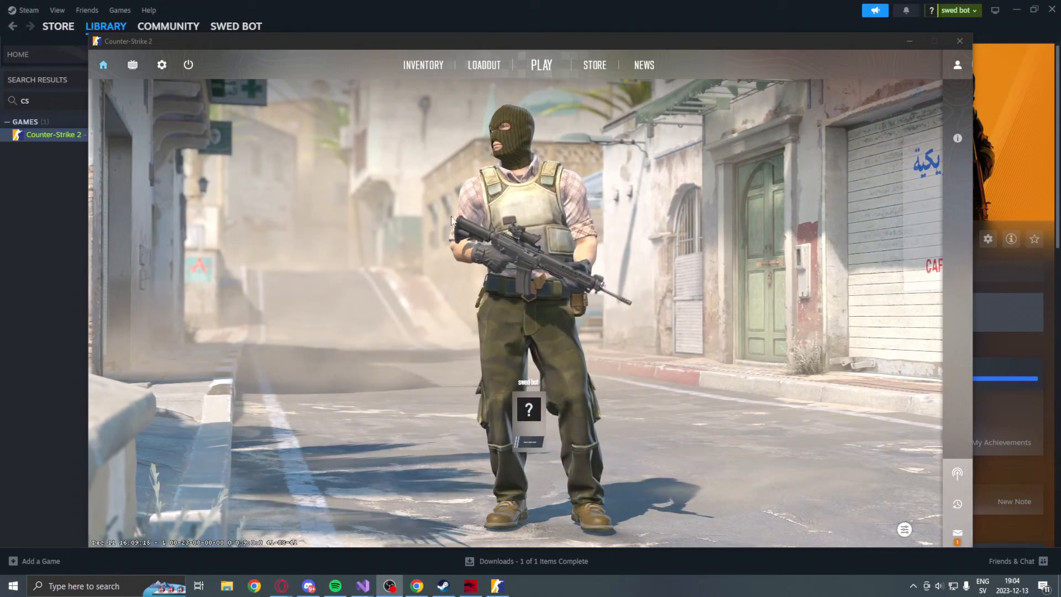
click(541, 66)
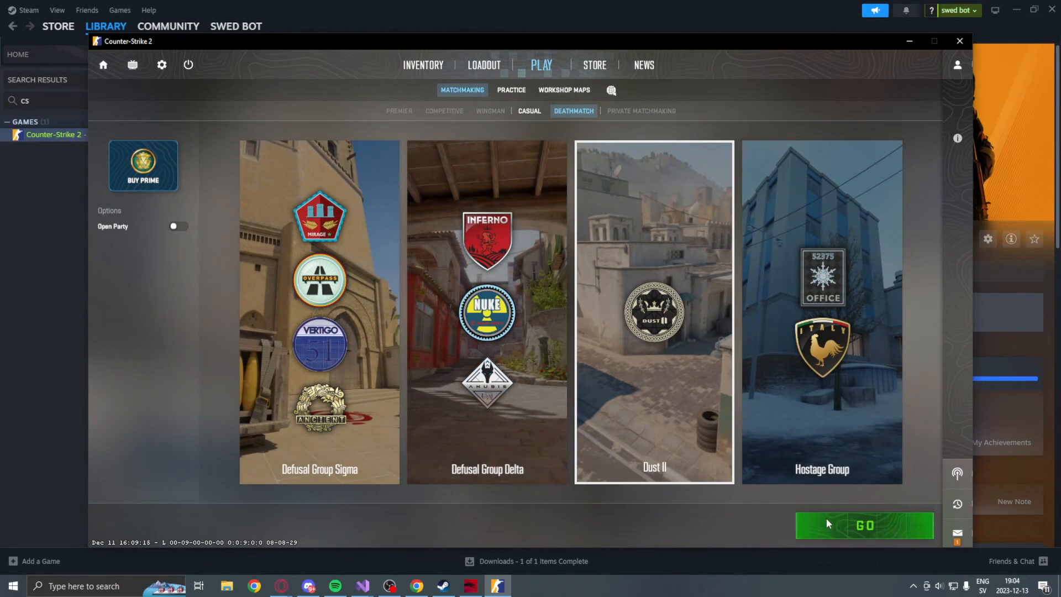
click(864, 525)
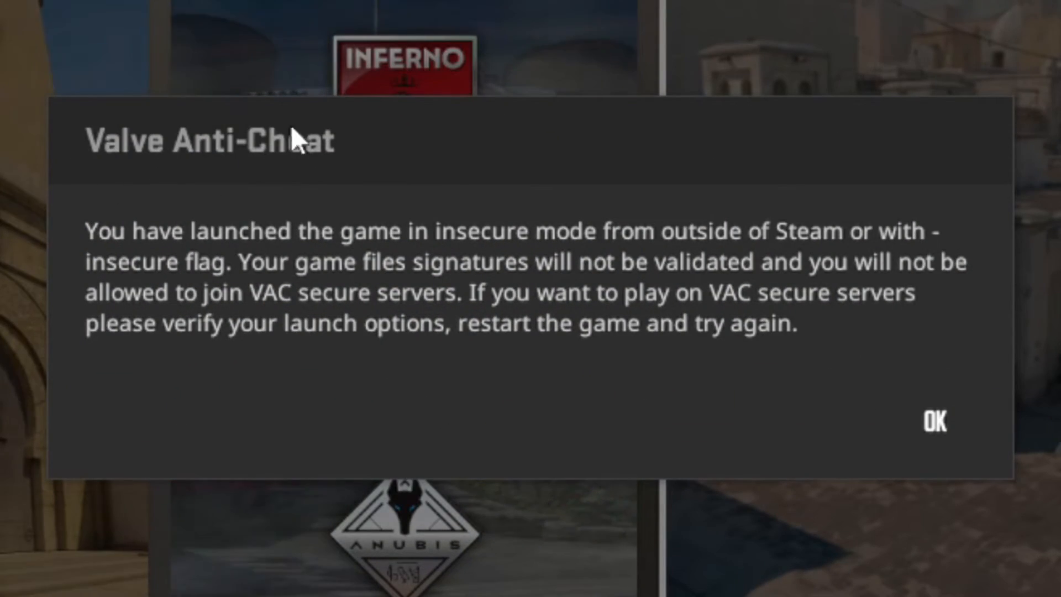
mouse_move(287, 281)
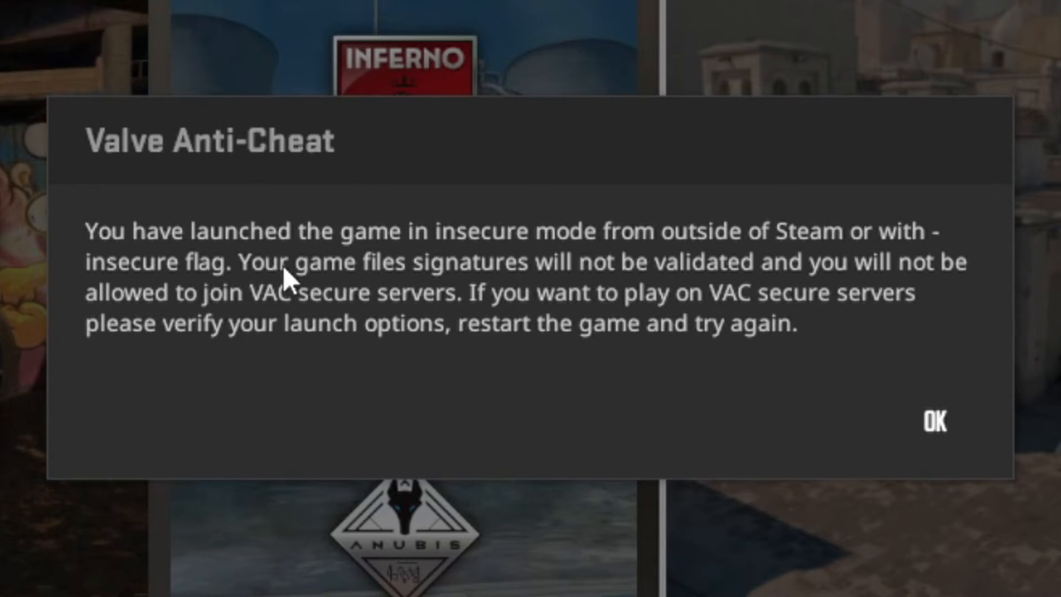
mouse_move(914, 402)
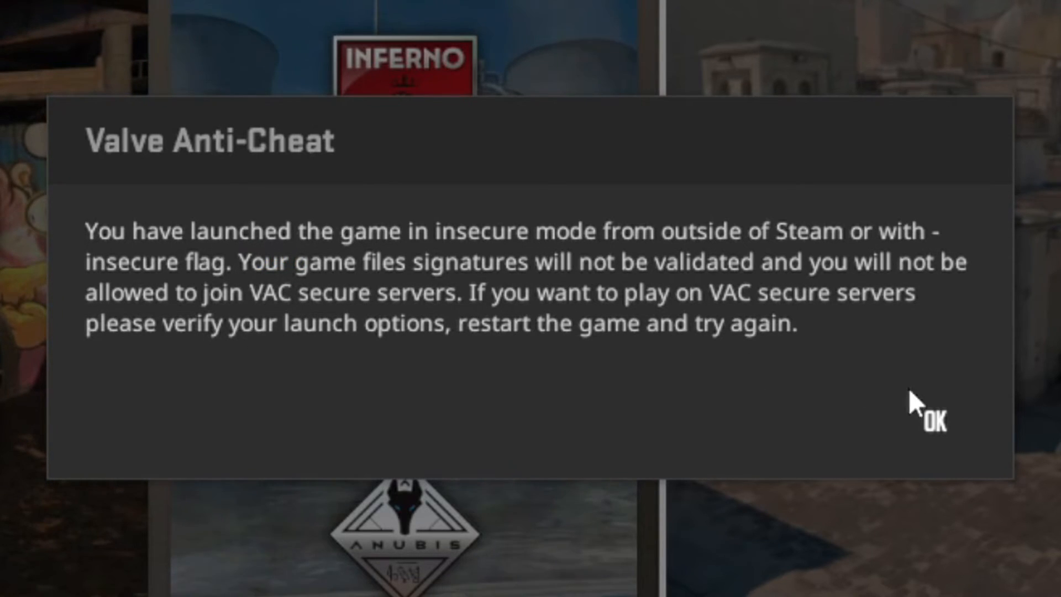
Dismiss the VAC warning and choose the Casual practice mode
click(930, 420)
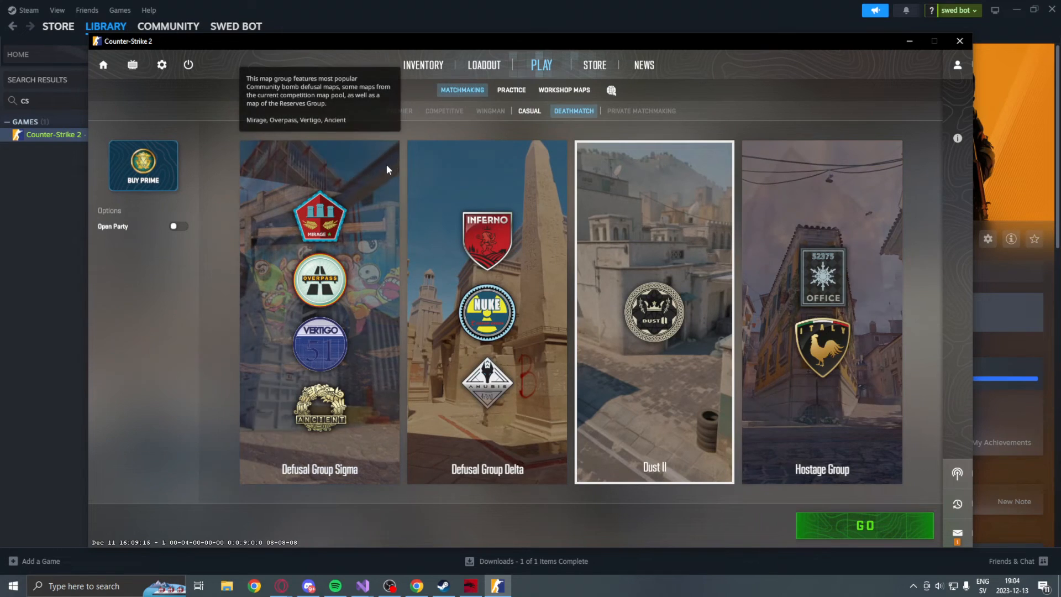
mouse_move(511, 90)
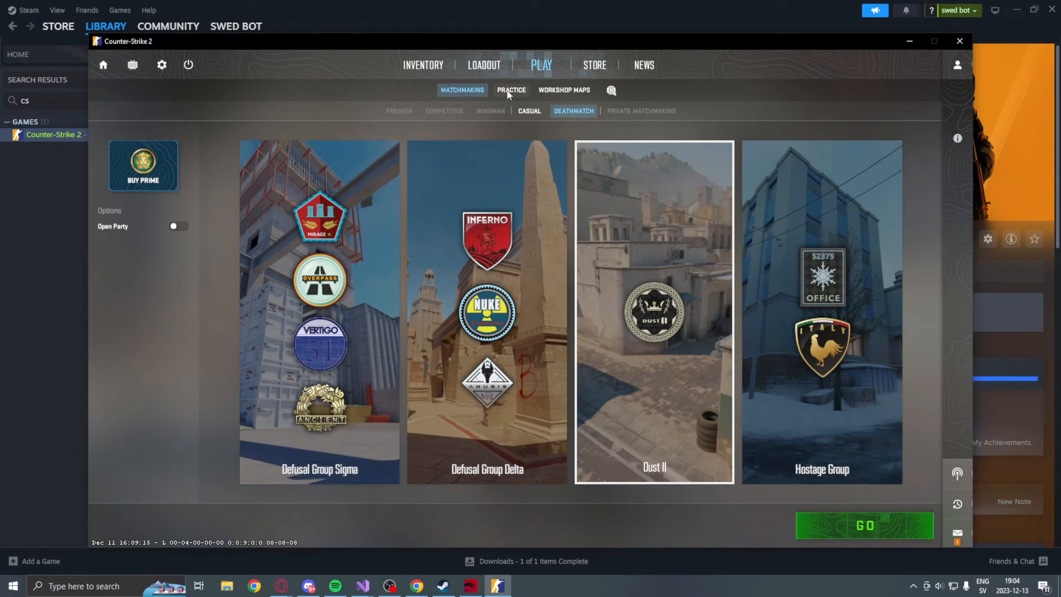
click(512, 90)
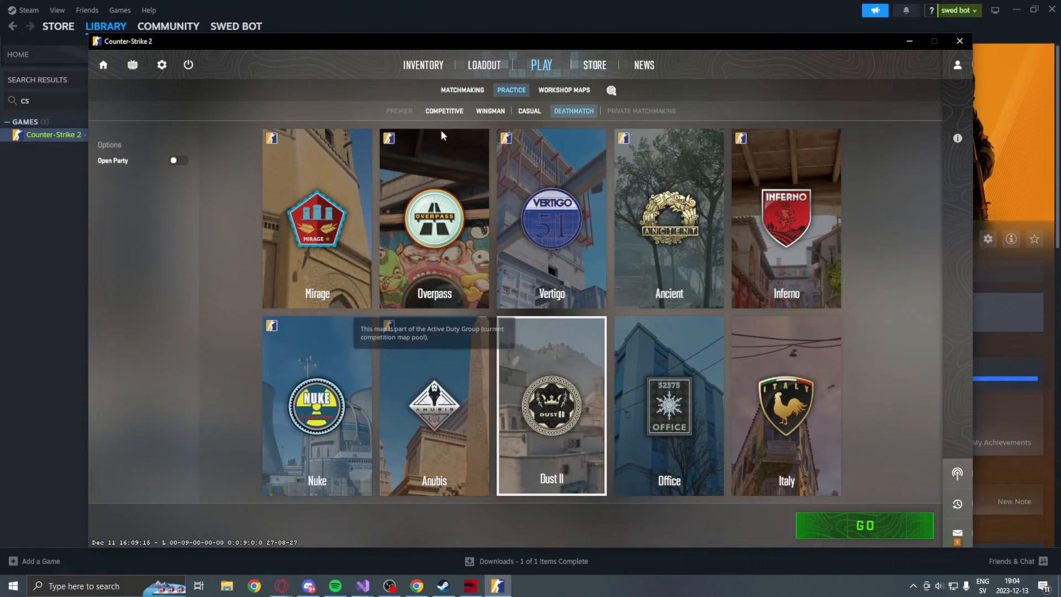
click(530, 110)
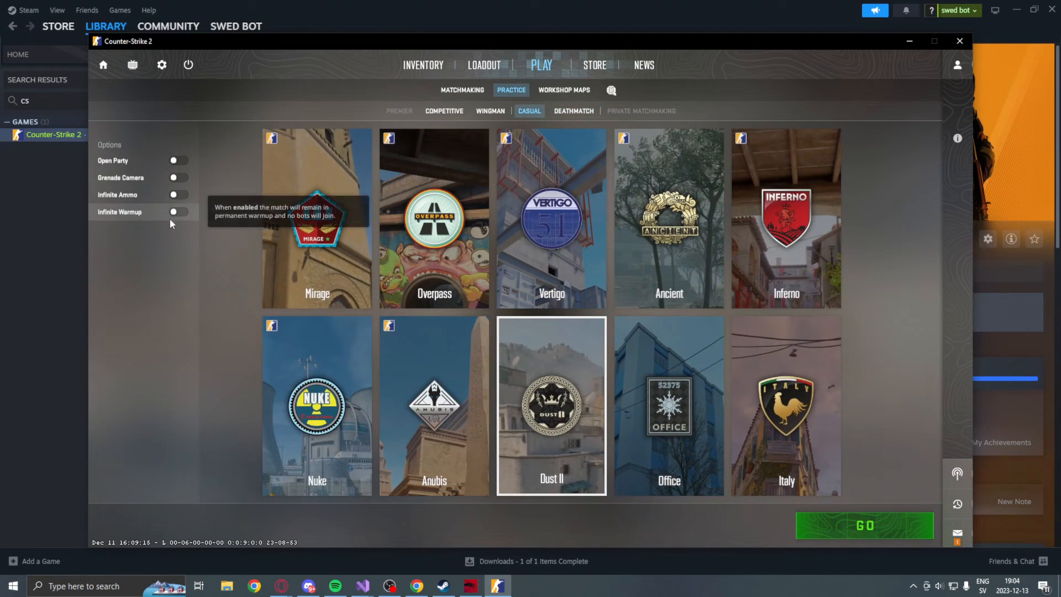
mouse_move(175, 201)
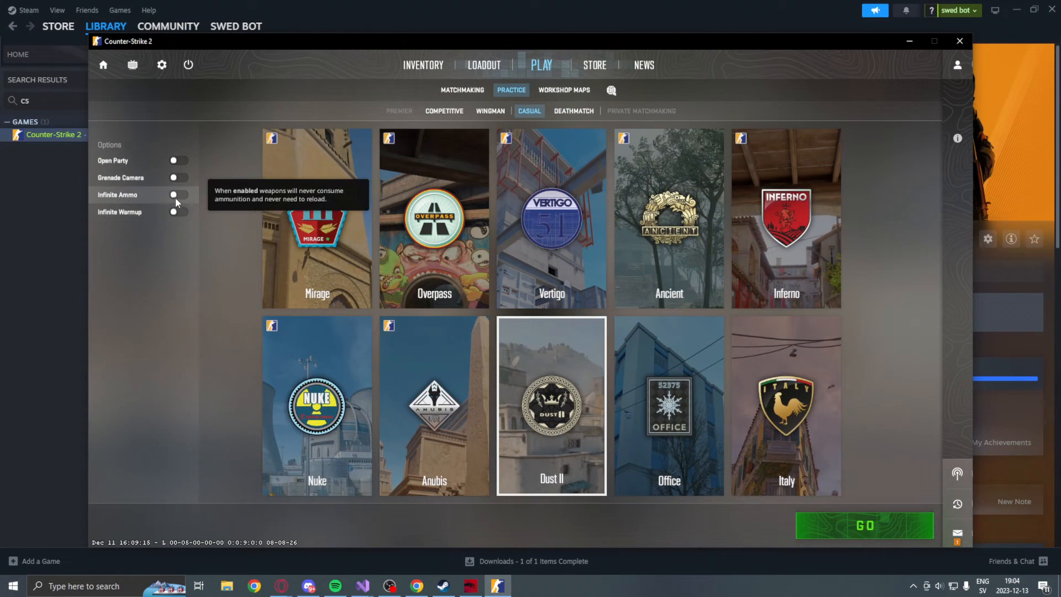
Enable Infinite Ammo and Infinite Warmup and start the practice match on Dust II
click(178, 195)
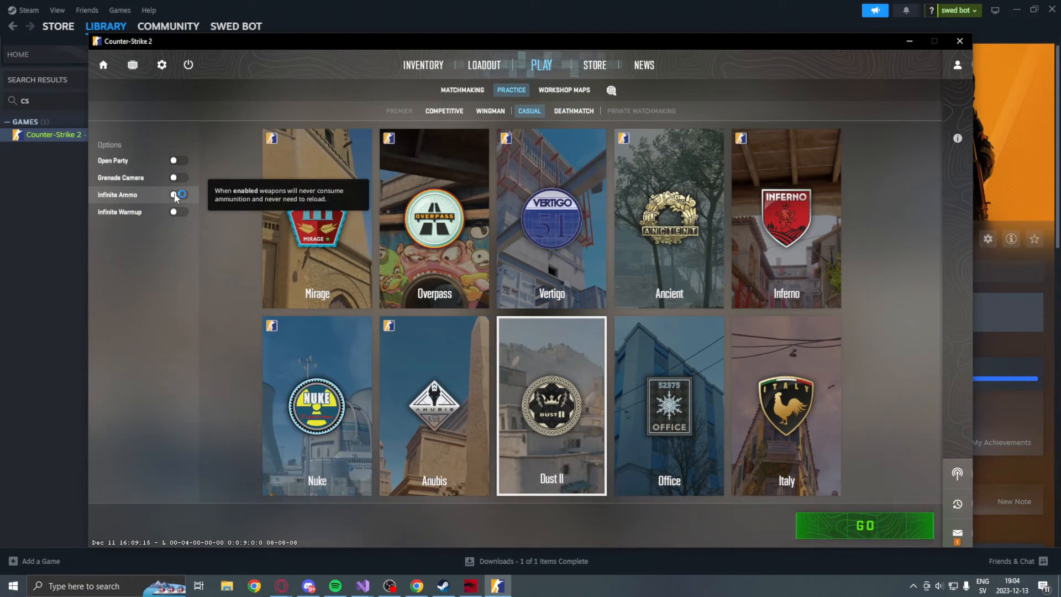
click(179, 195)
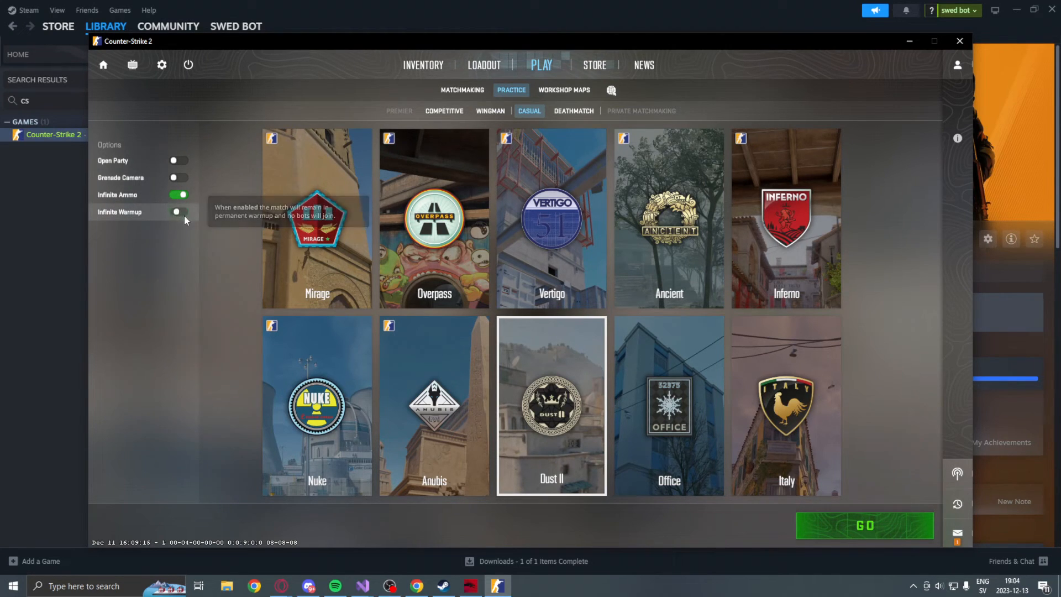
click(178, 211)
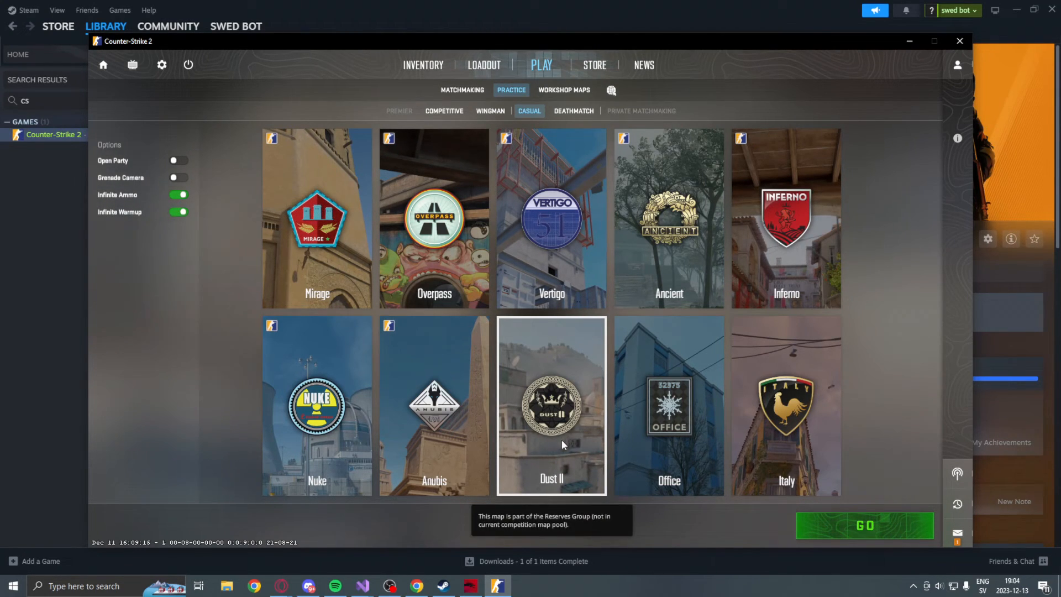
click(864, 525)
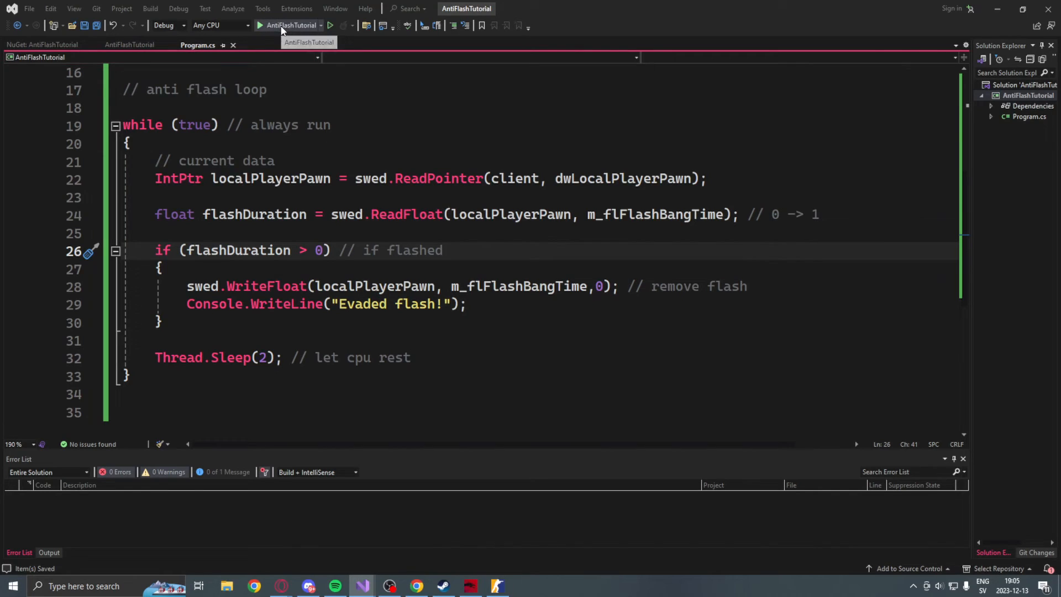
Start the AntiFlashTutorial project so its console window runs
click(258, 26)
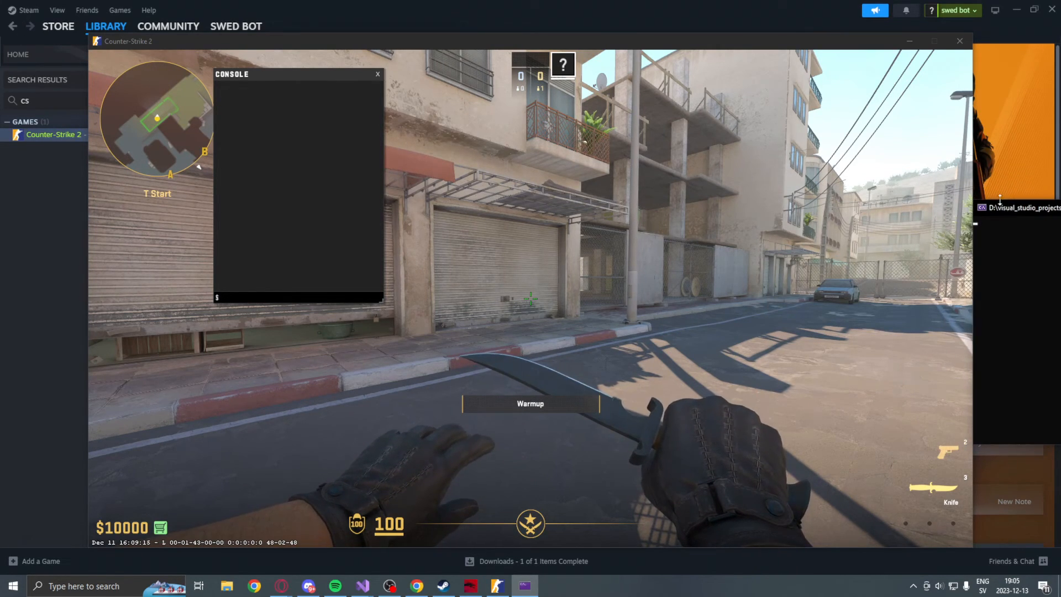
Buy and throw a flashbang in the warmup match while the console prints "Evaded flash!"
click(933, 41)
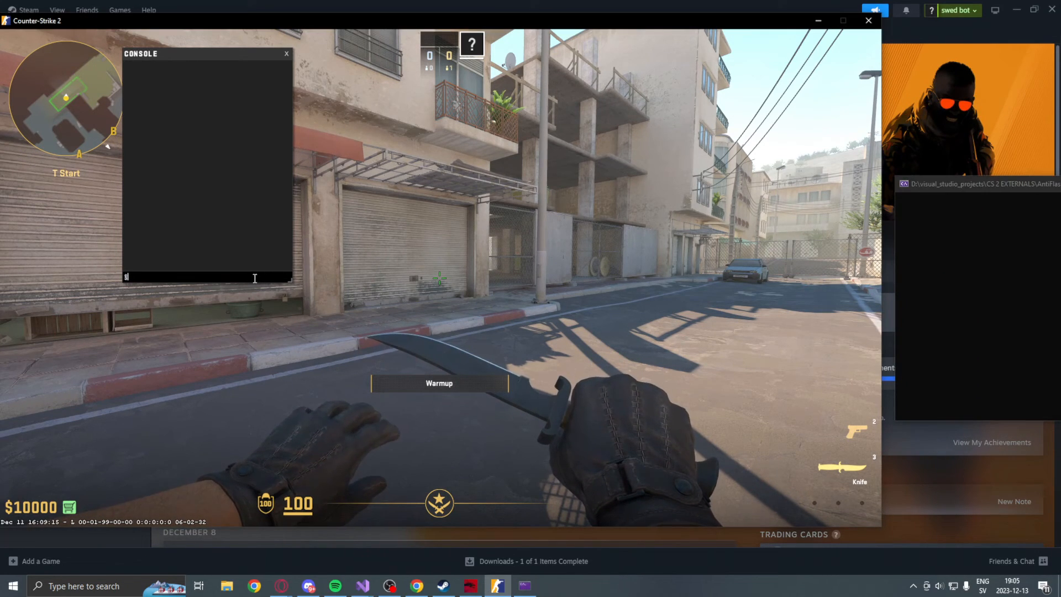
key(b)
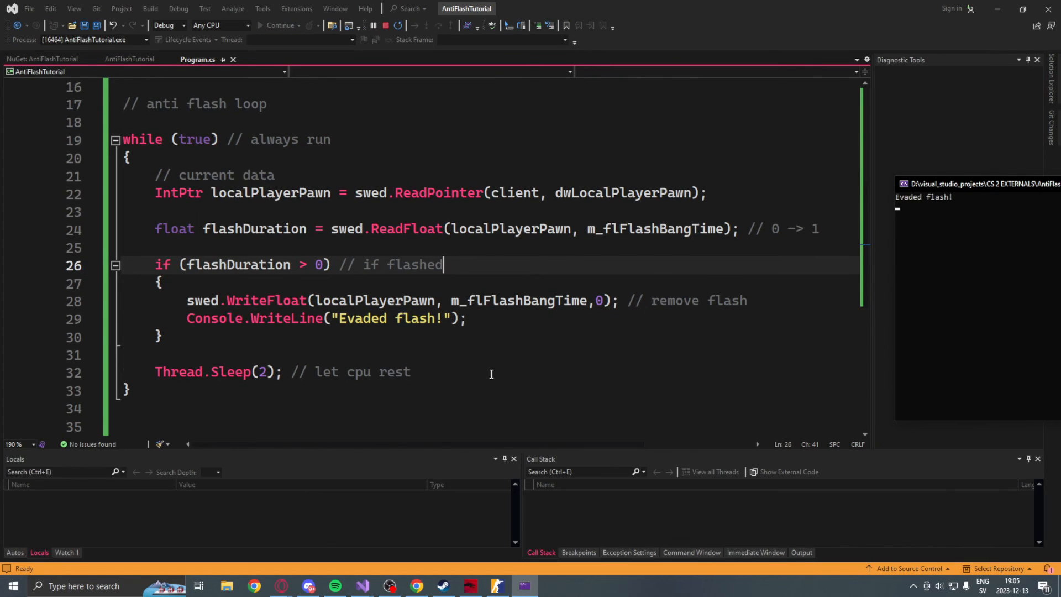
click(498, 585)
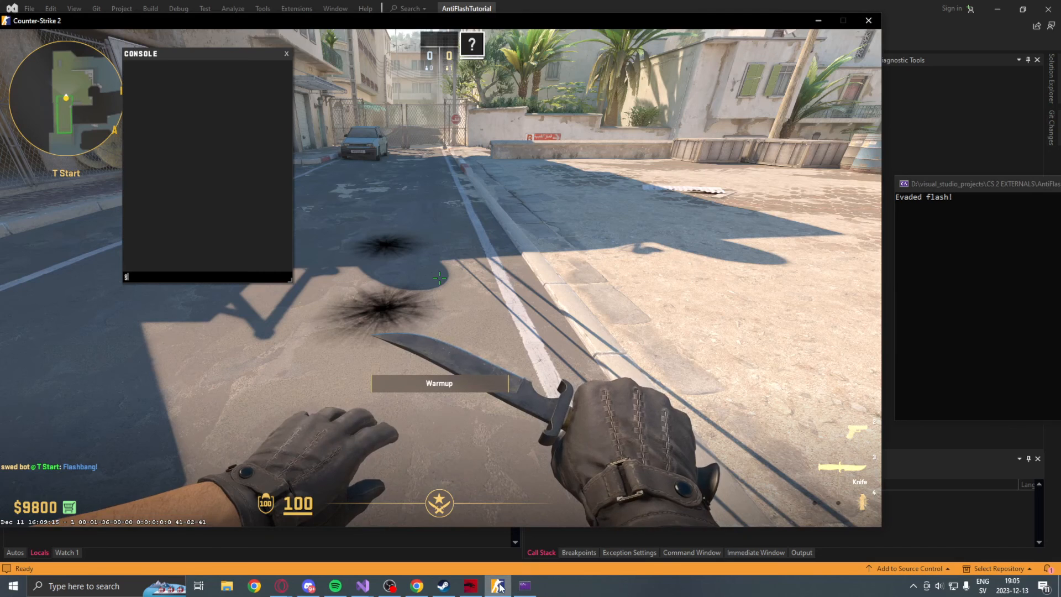